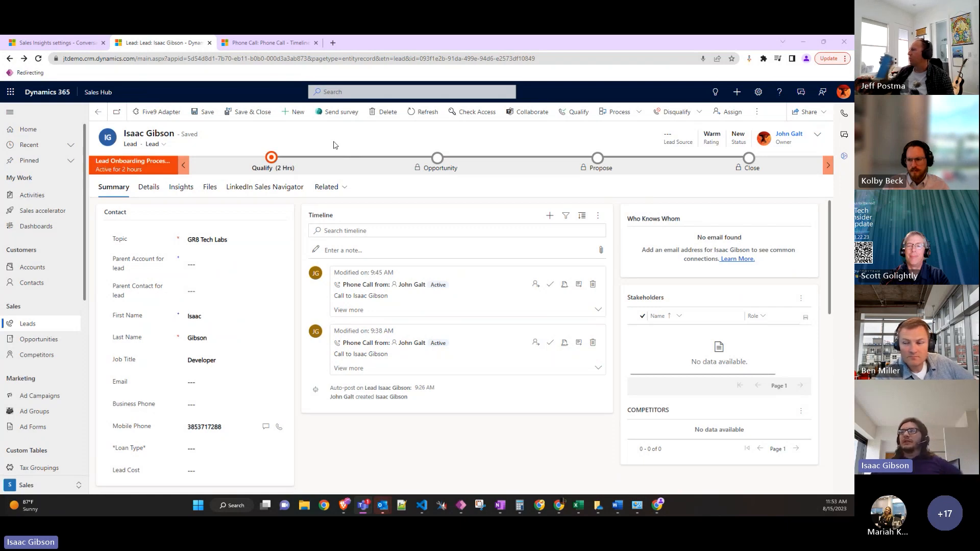
mouse_move(314, 429)
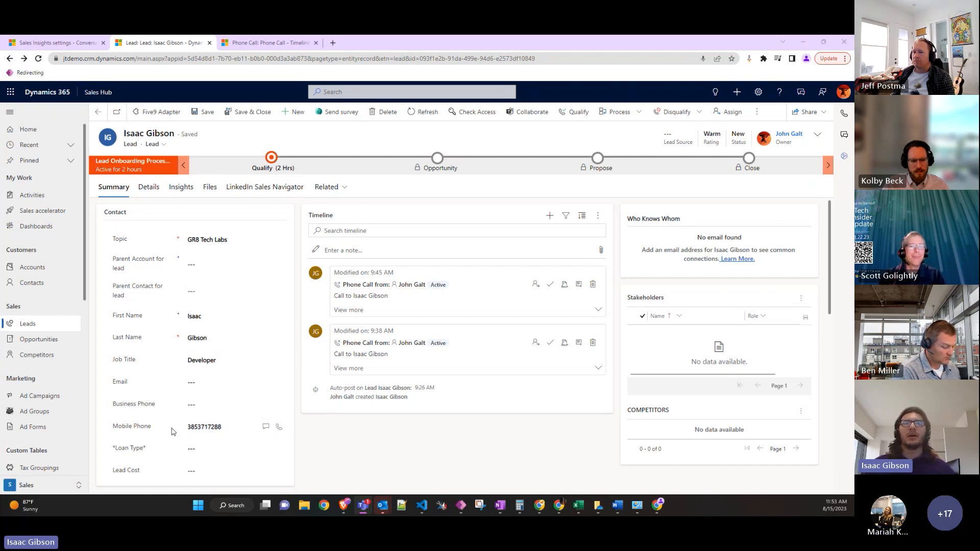
- Reset playback to 00:00 and read the transcript from the greeting into Discussion
click(212, 427)
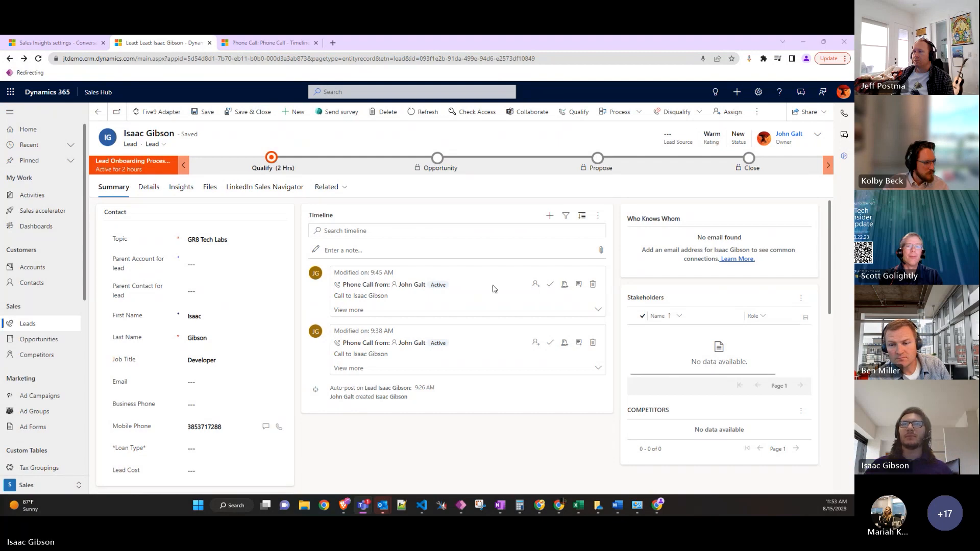
mouse_move(494, 288)
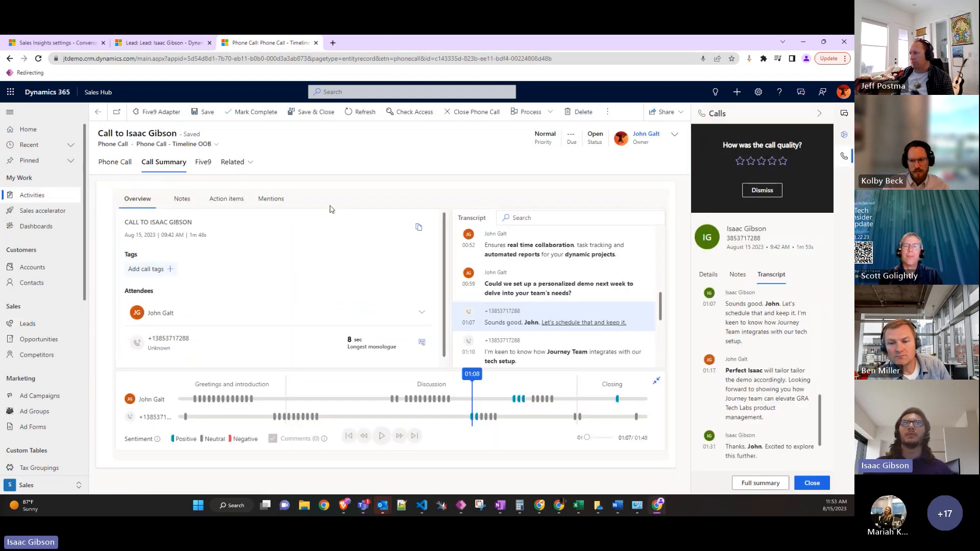
mouse_move(181, 202)
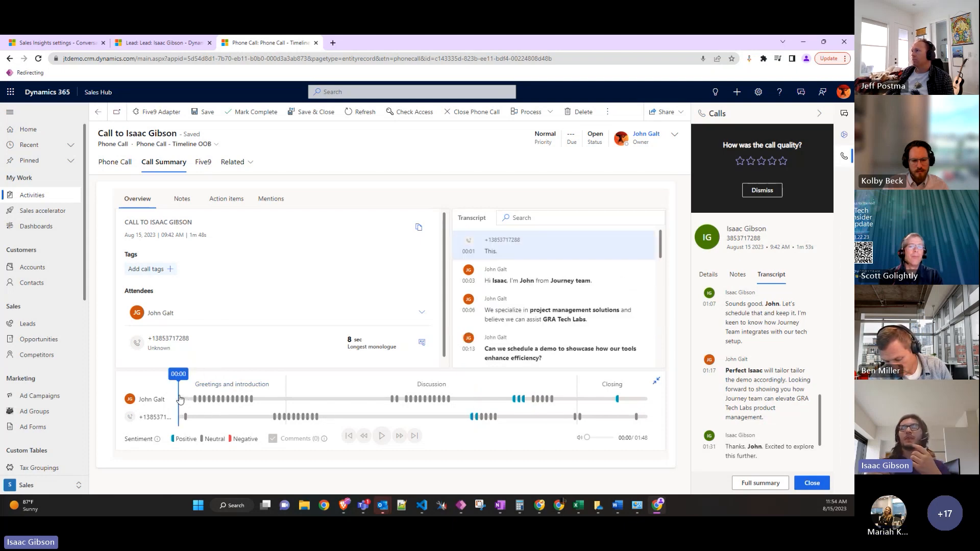
scroll(down, 3)
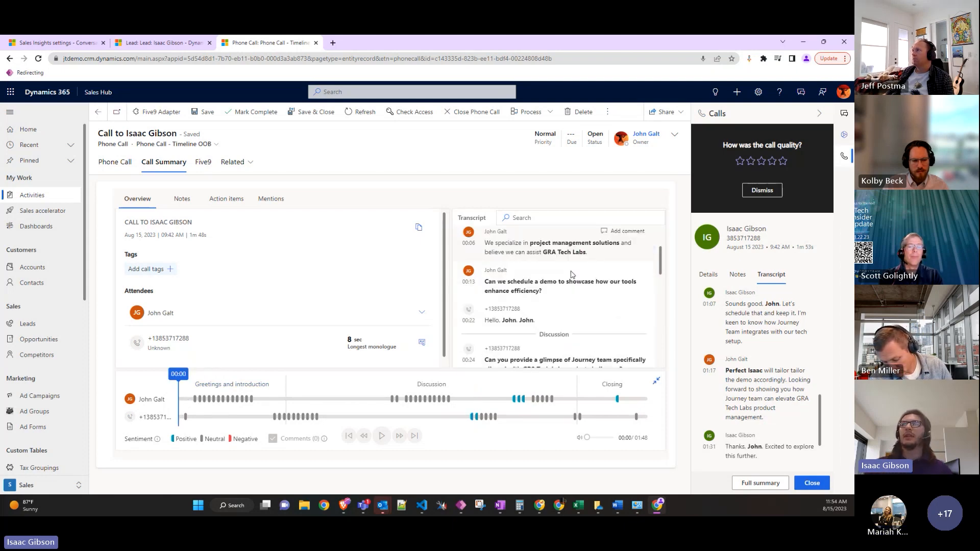
scroll(up, 3)
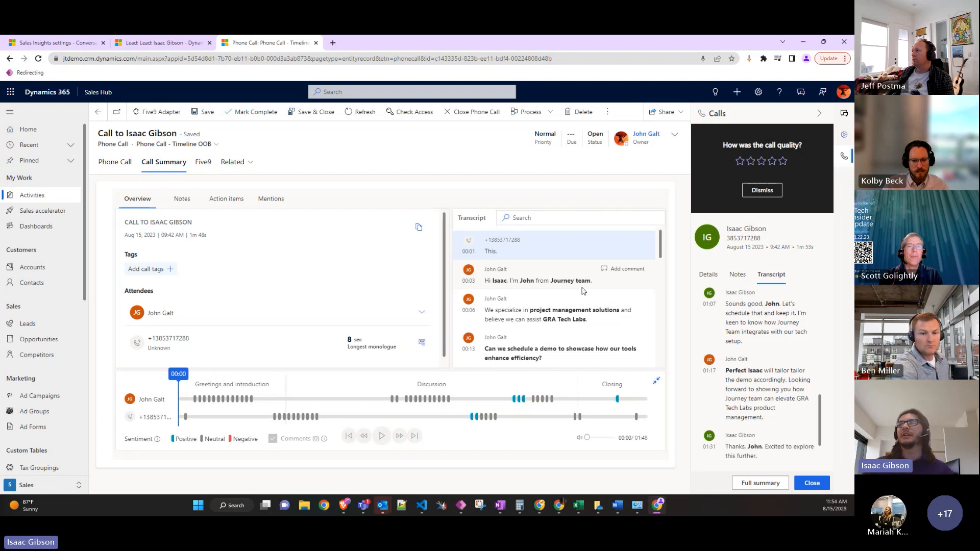
mouse_move(534, 302)
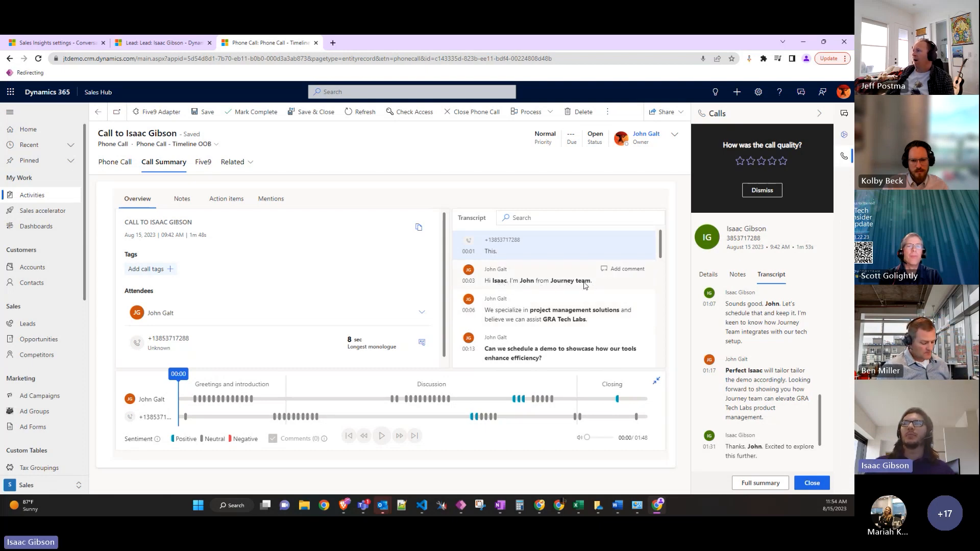
scroll(down, 3)
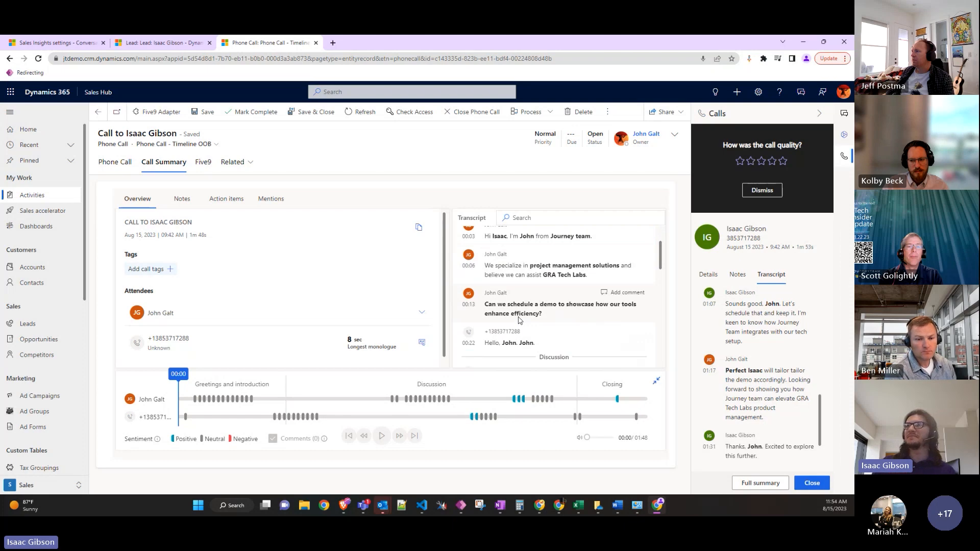
mouse_move(538, 309)
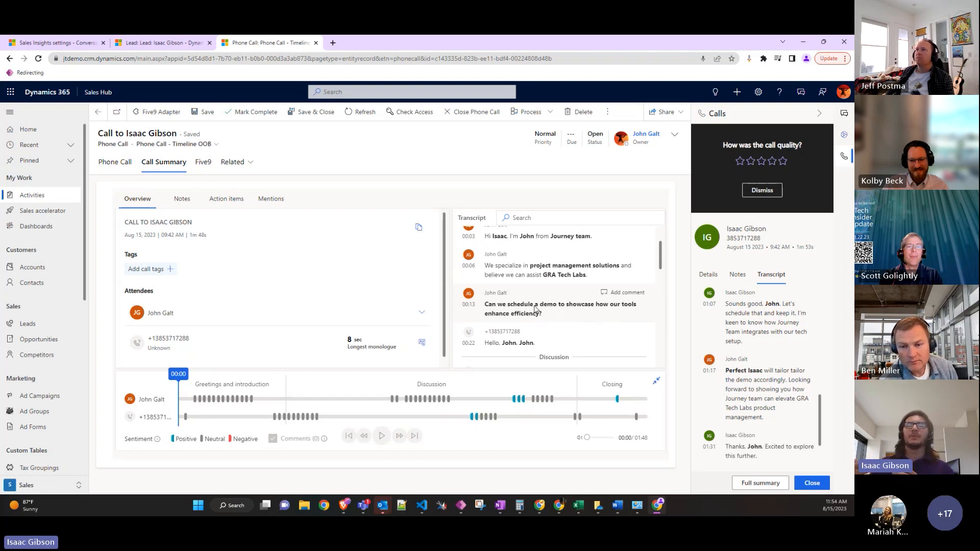
mouse_move(550, 281)
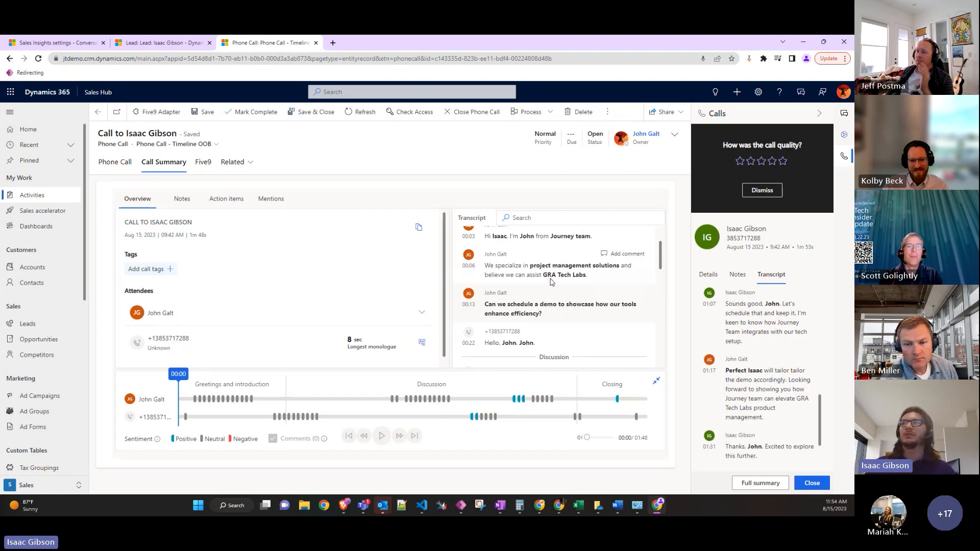
mouse_move(540, 317)
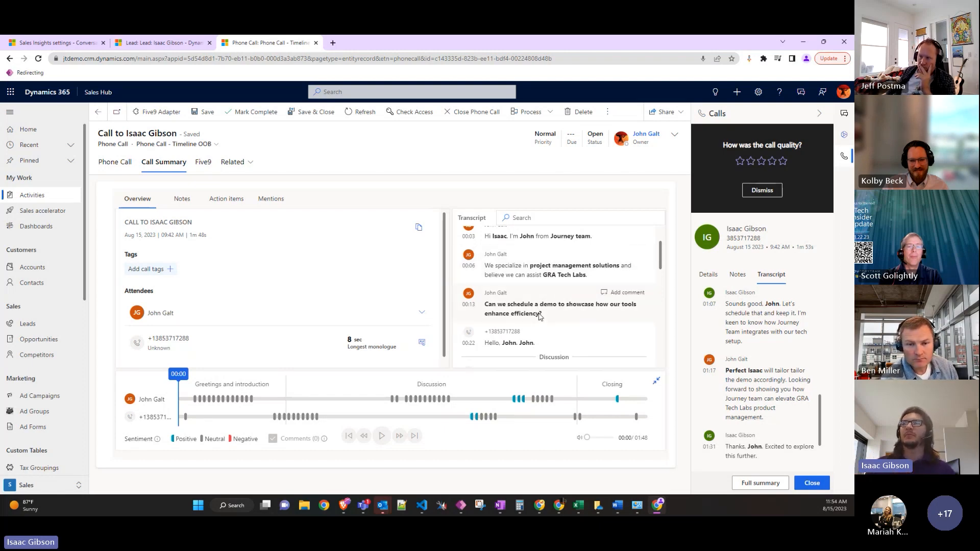
scroll(down, 3)
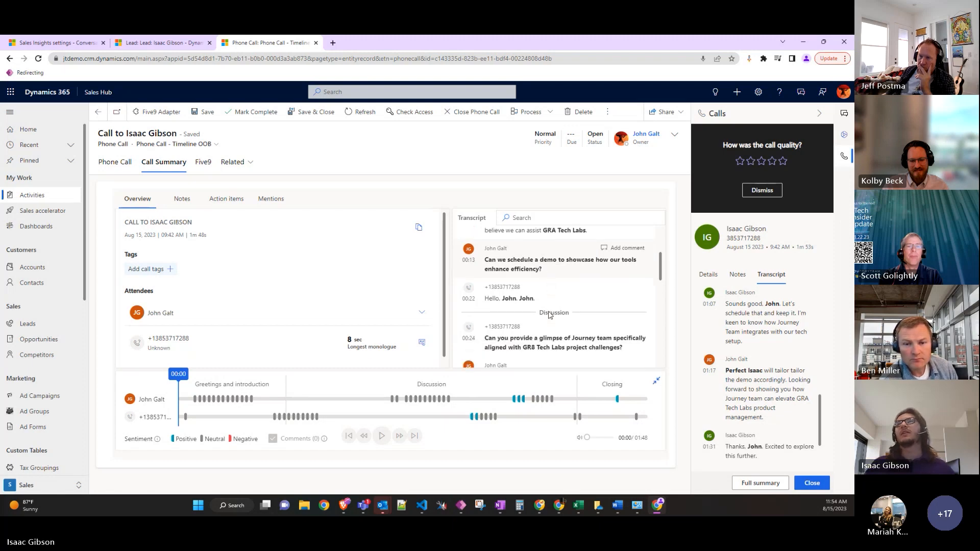
scroll(down, 3)
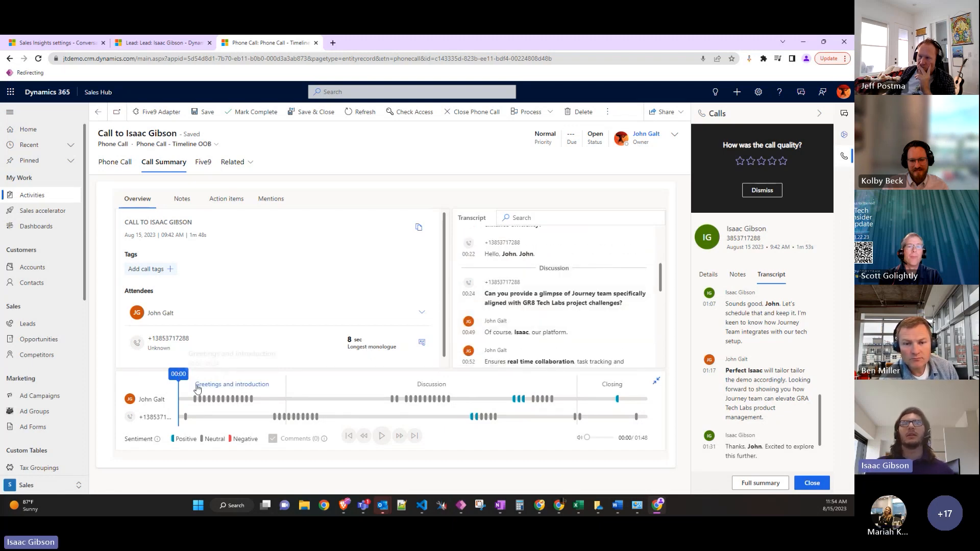
mouse_move(288, 389)
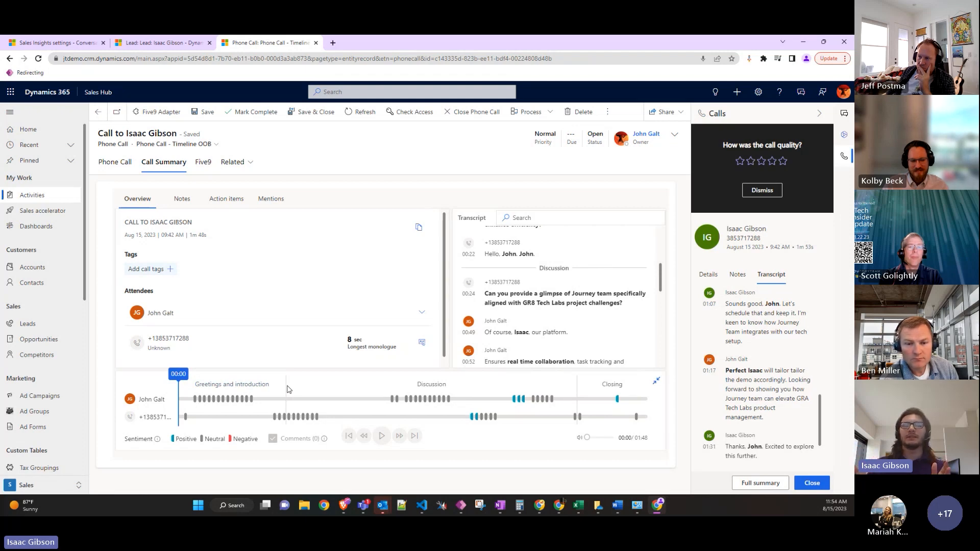
mouse_move(565, 384)
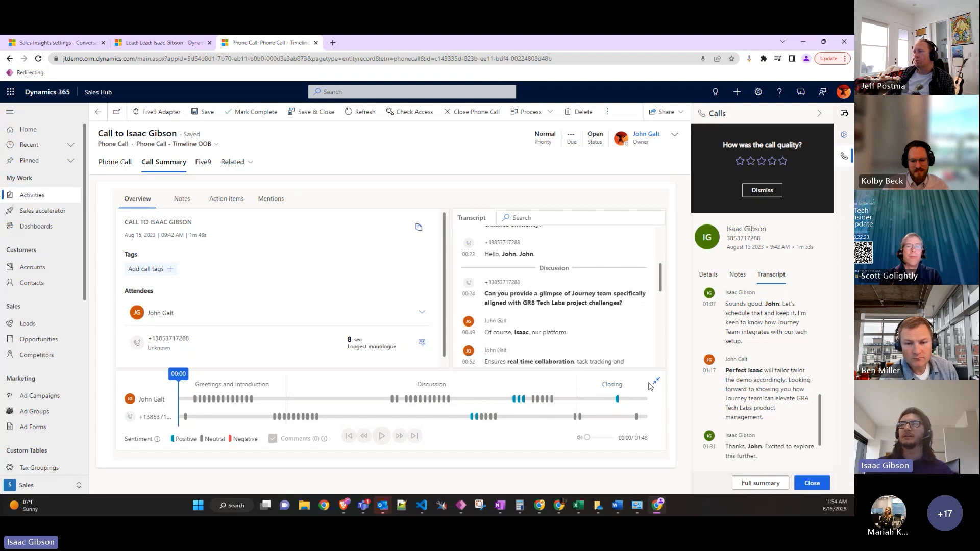
mouse_move(605, 305)
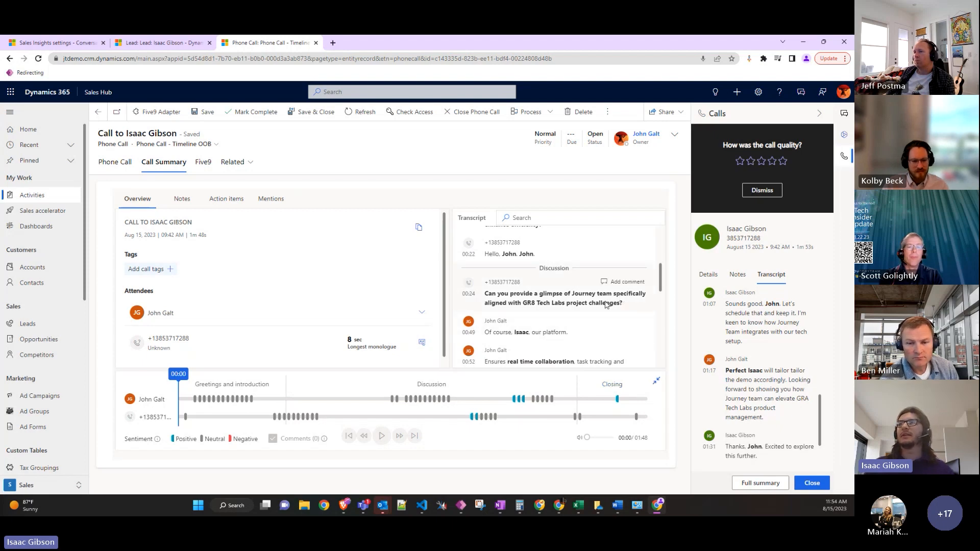
scroll(up, 3)
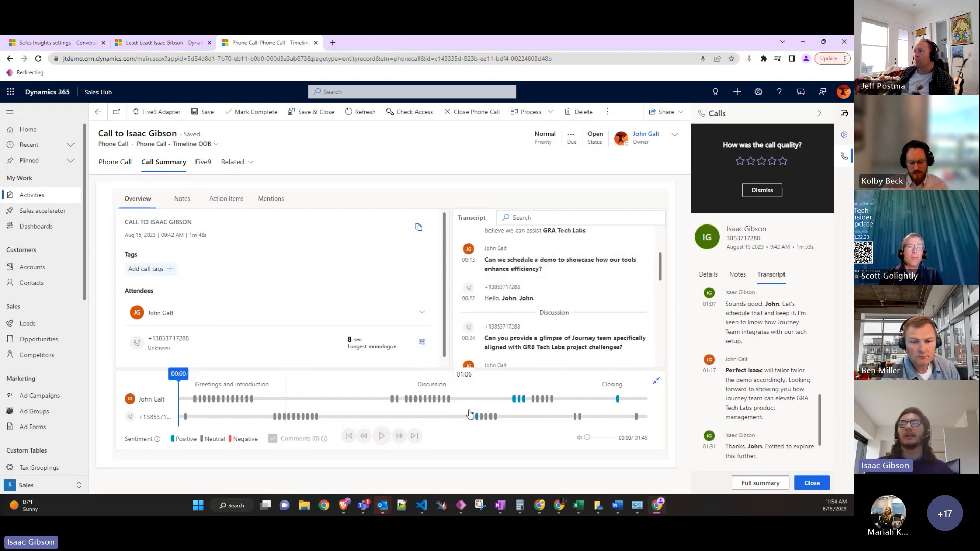
- Jump the call playback to about 01:08, showing Isaac's scheduling reply in the transcript
click(471, 399)
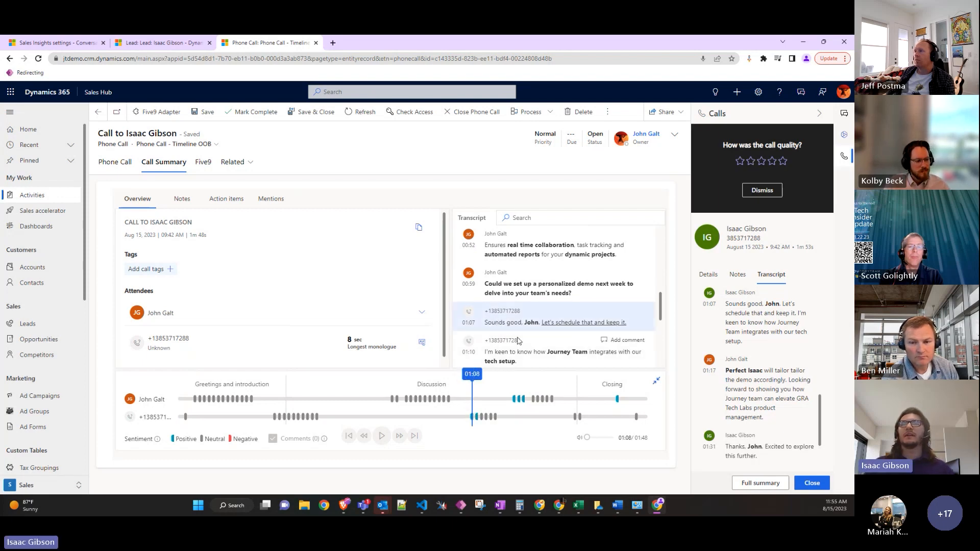
mouse_move(625, 325)
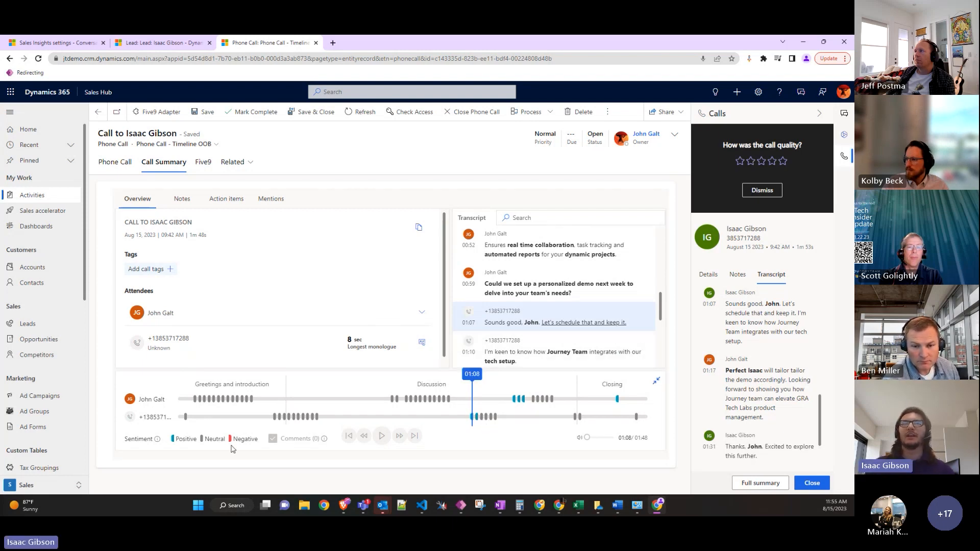
mouse_move(549, 335)
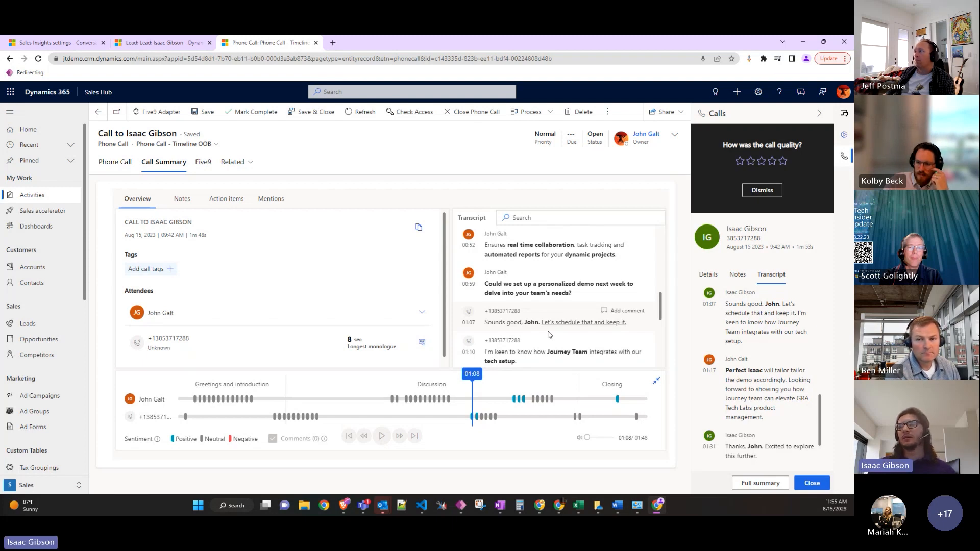
mouse_move(535, 336)
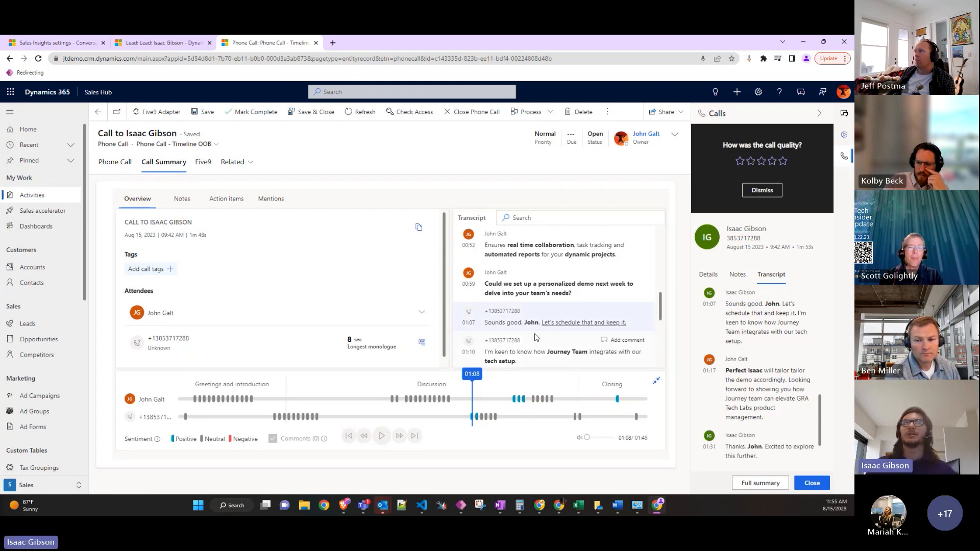
mouse_move(529, 343)
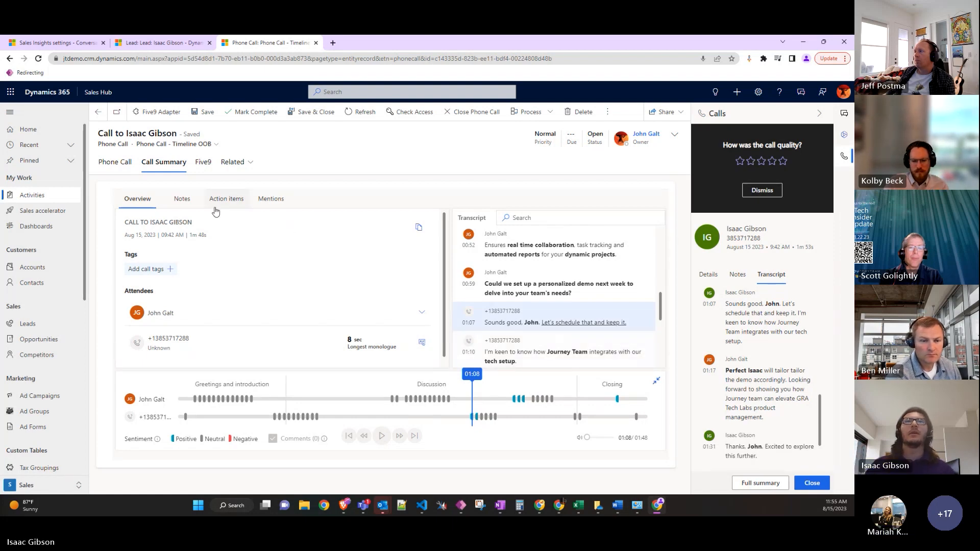
mouse_move(181, 198)
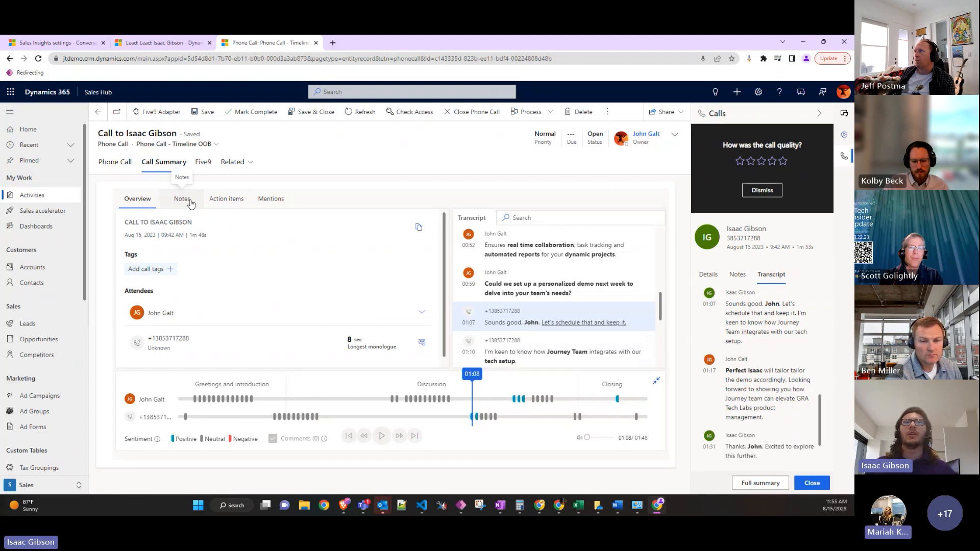
- Review the call's suggested notes, then view its action items with the meeting suggestion
click(182, 199)
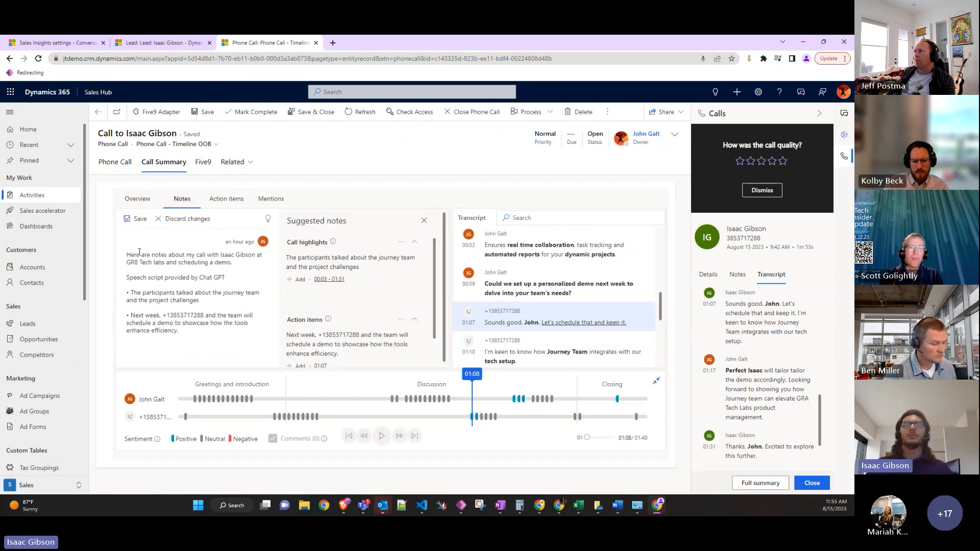
mouse_move(377, 255)
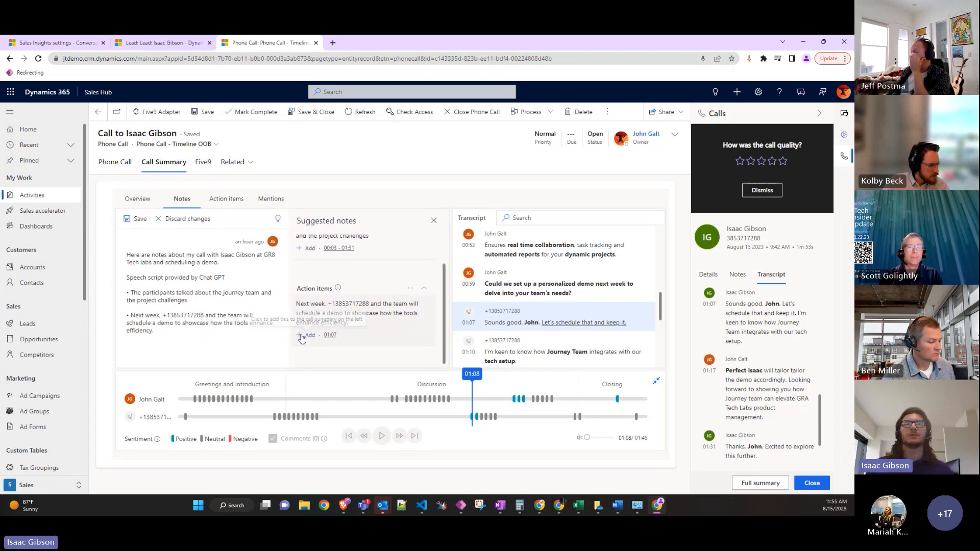
click(226, 199)
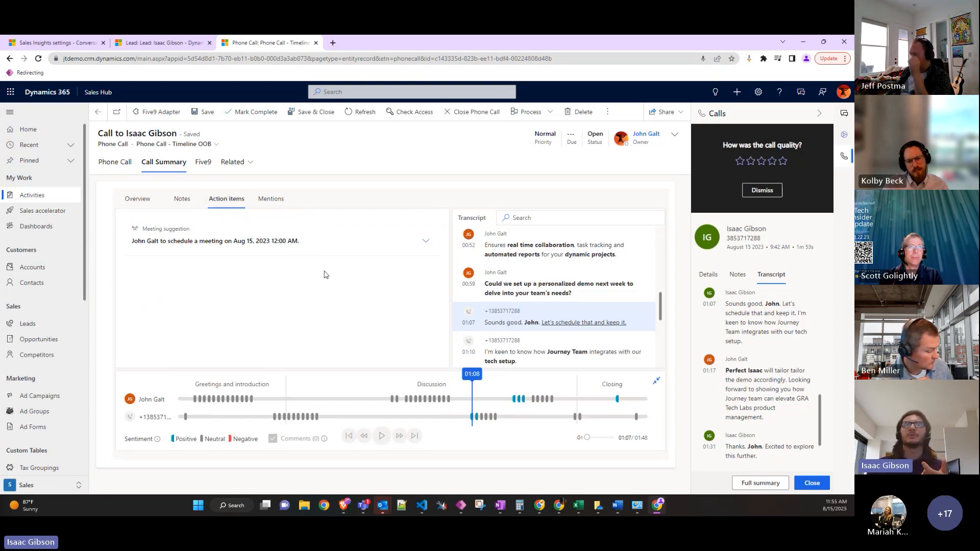
- Expand the meeting suggestion into a meeting form, then view the call's mentions
click(425, 240)
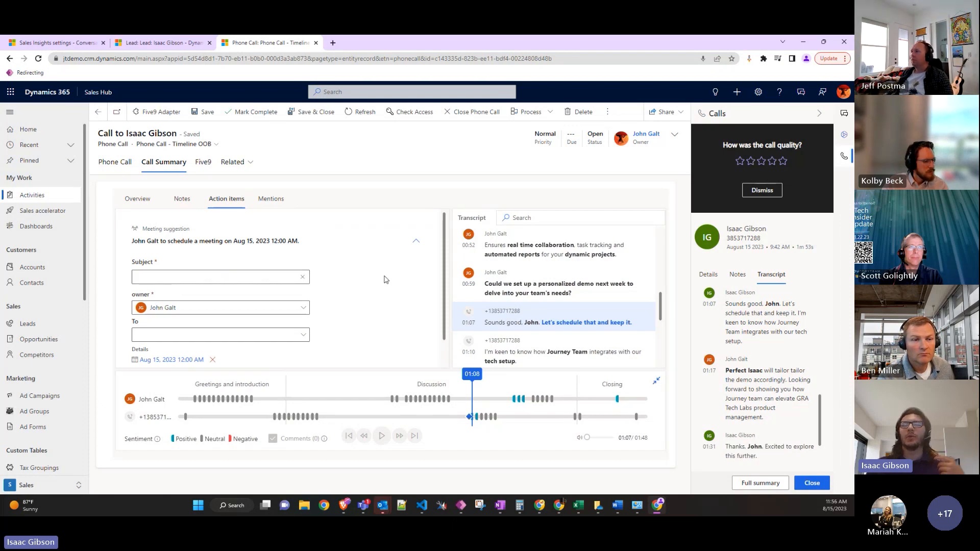
mouse_move(392, 264)
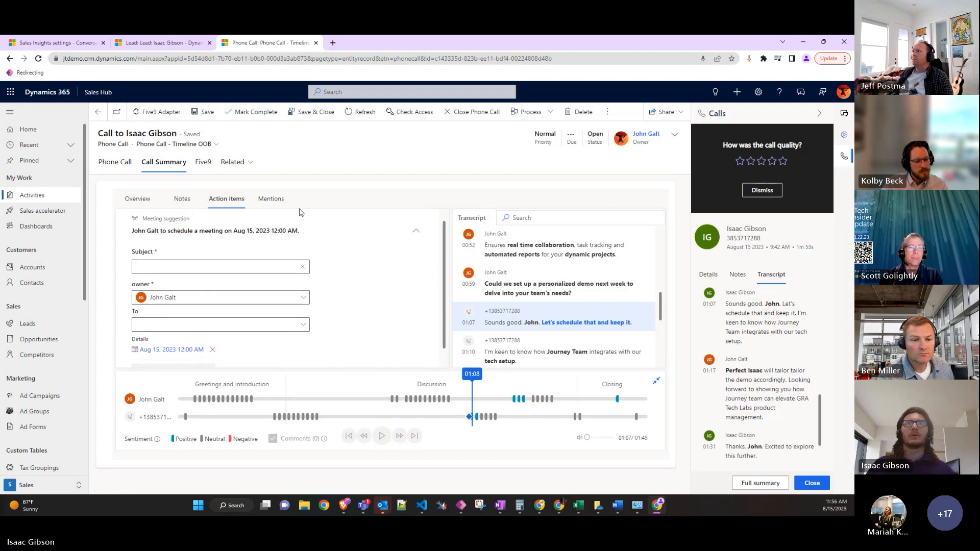
click(271, 198)
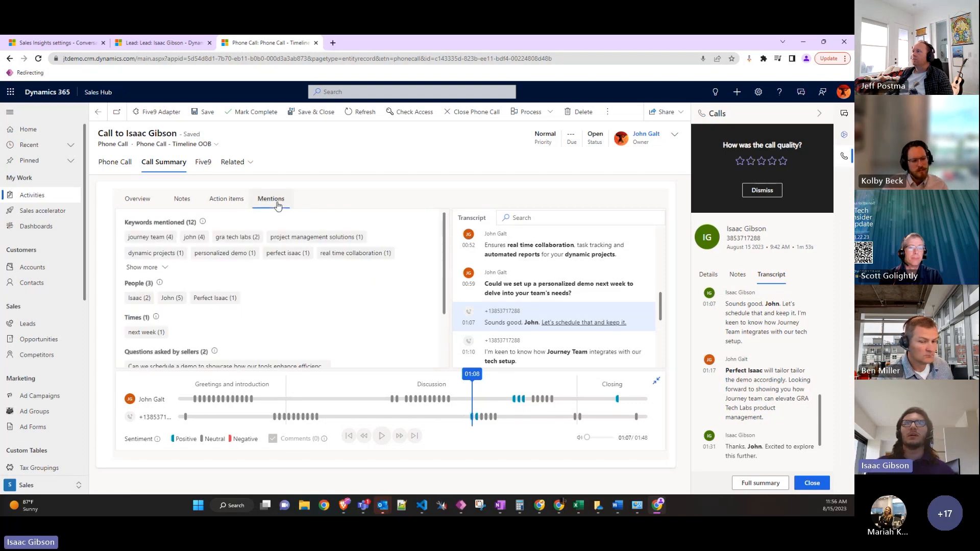
- Browse the keywords, people and times in Mentions, then return to Overview
scroll(down, 3)
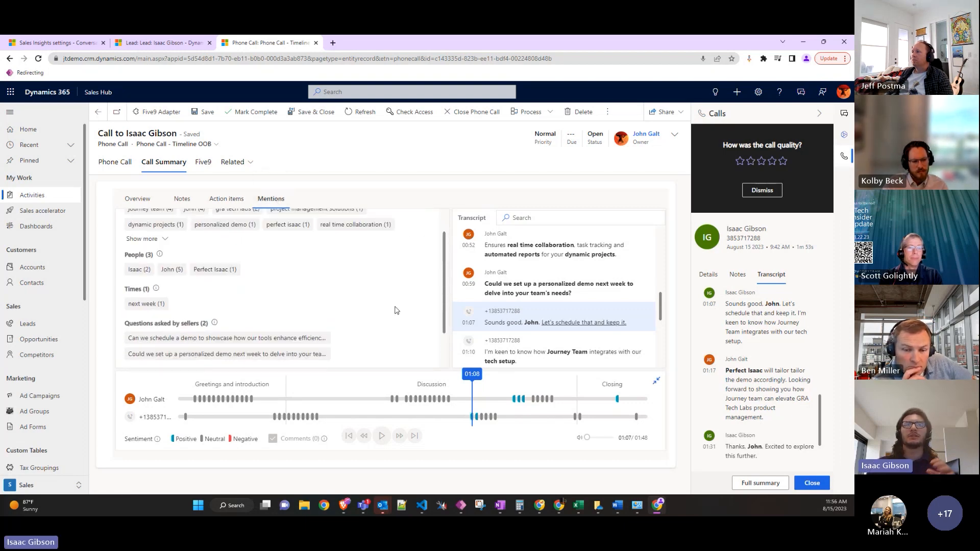
scroll(up, 3)
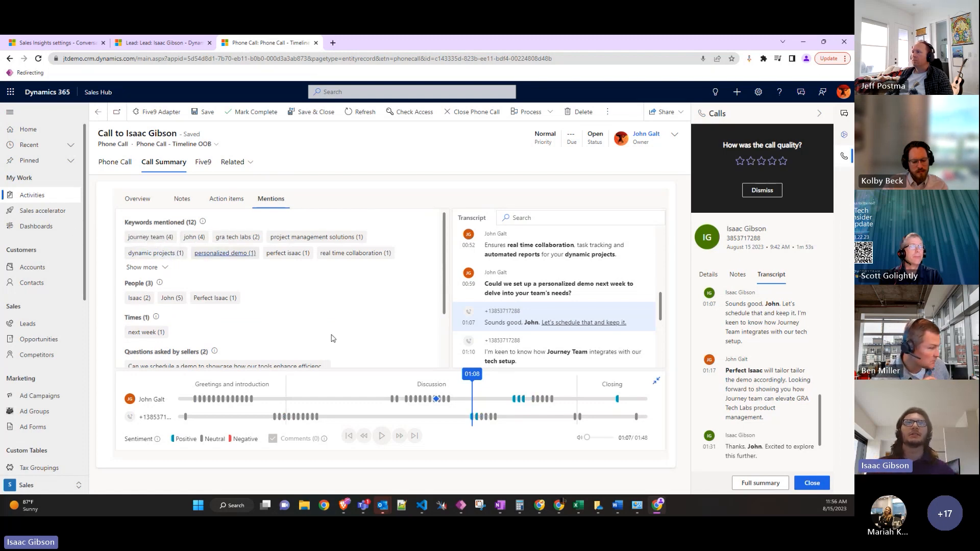
scroll(down, 3)
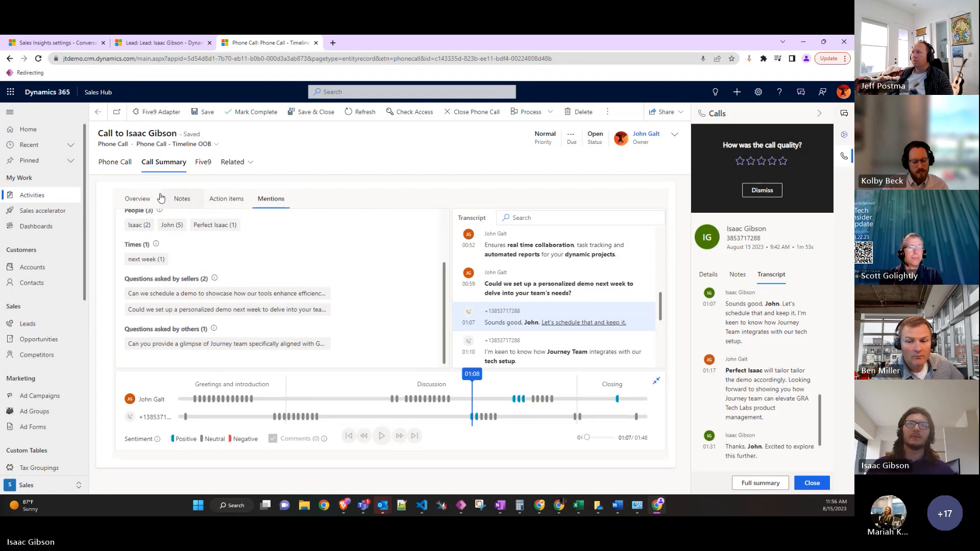
click(137, 199)
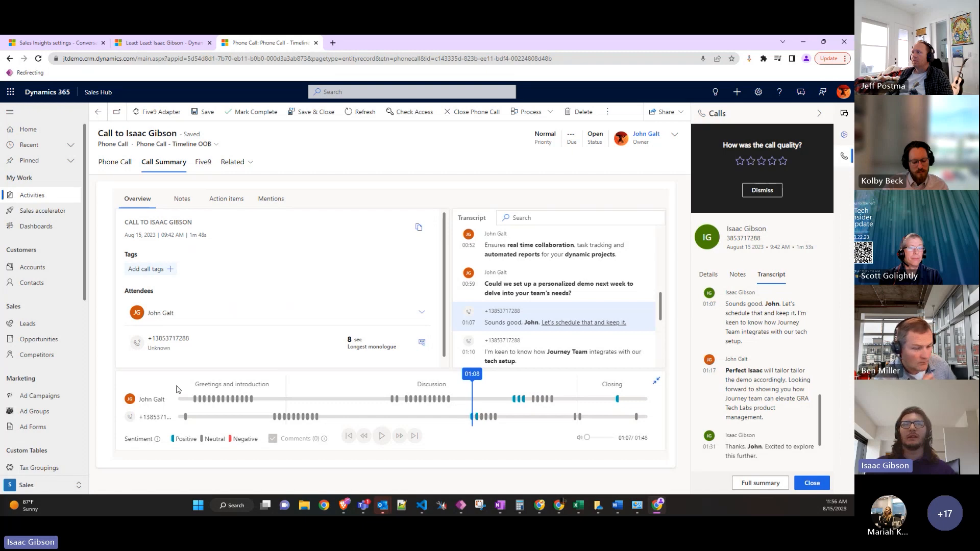
- Rate the call quality three stars (fair), check the Phone Call tab, and return to Call Summary
scroll(down, 3)
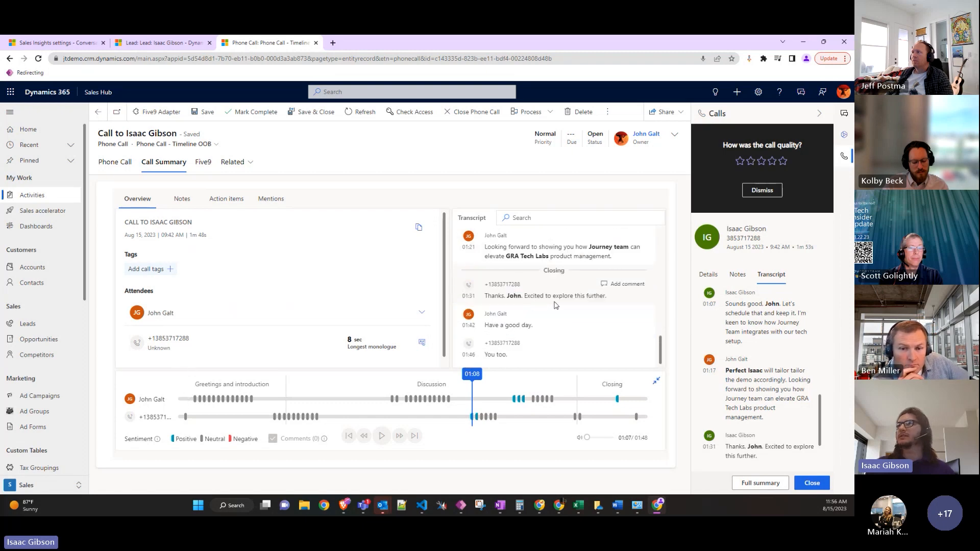
click(754, 161)
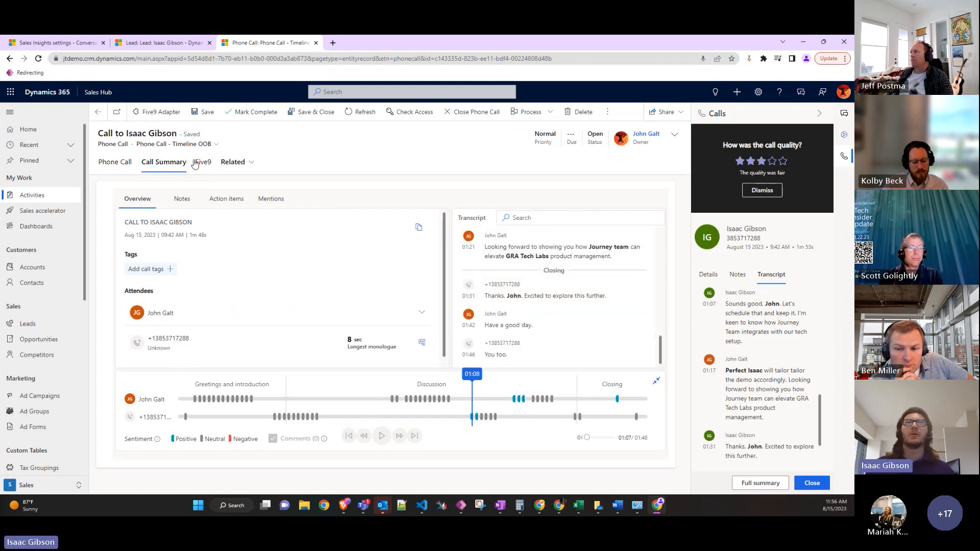
click(114, 162)
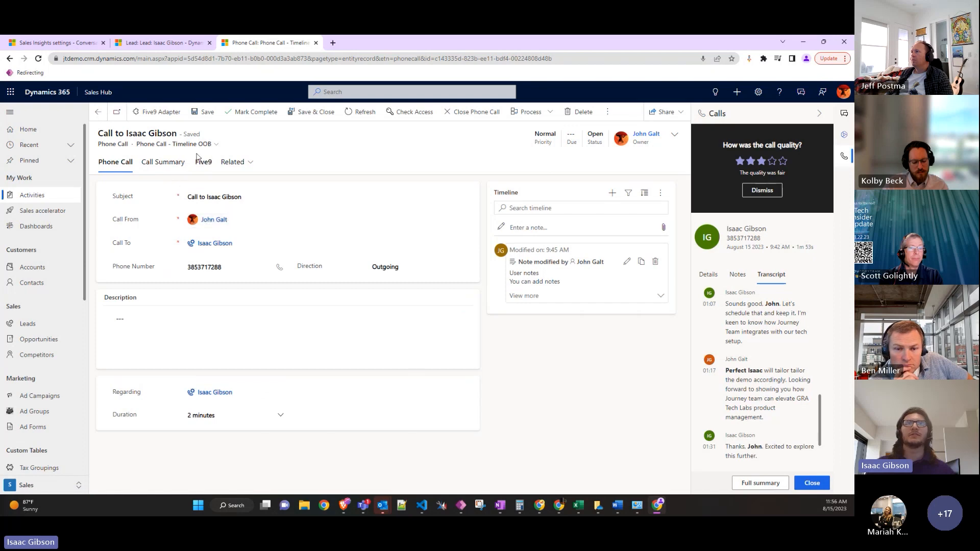
click(163, 162)
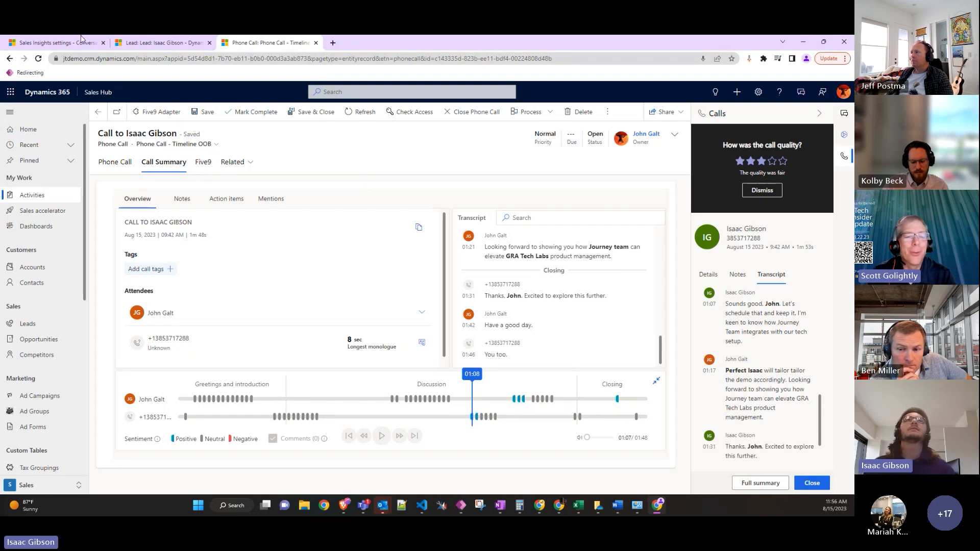
click(56, 42)
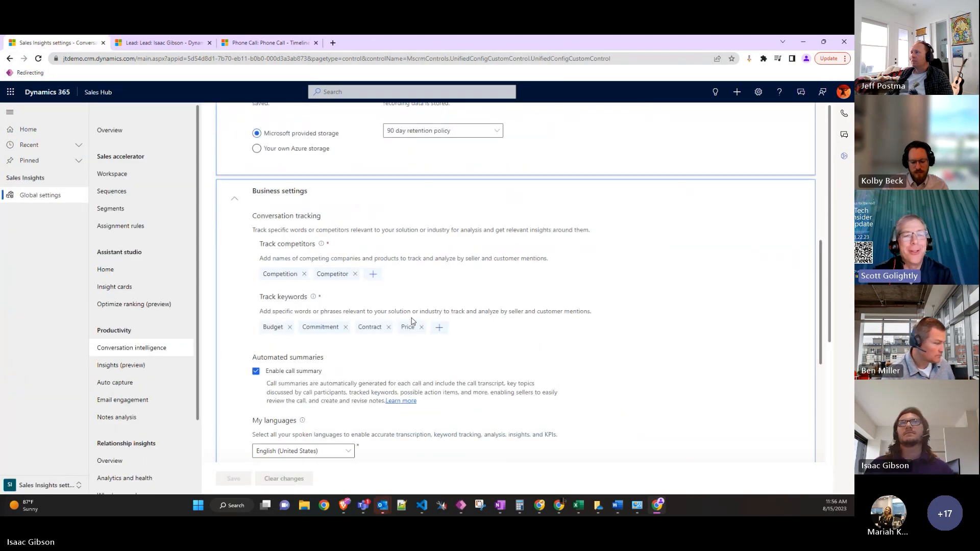
scroll(up, 3)
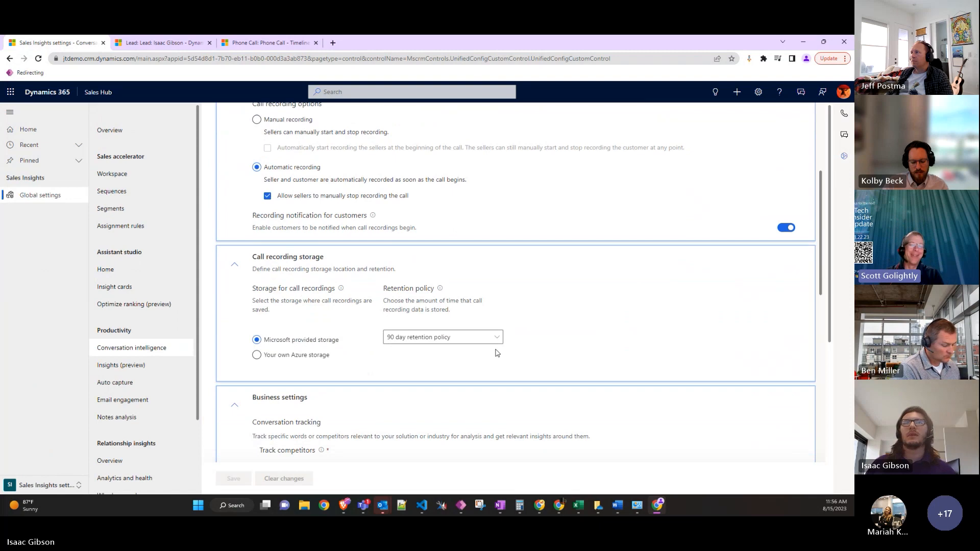
click(233, 478)
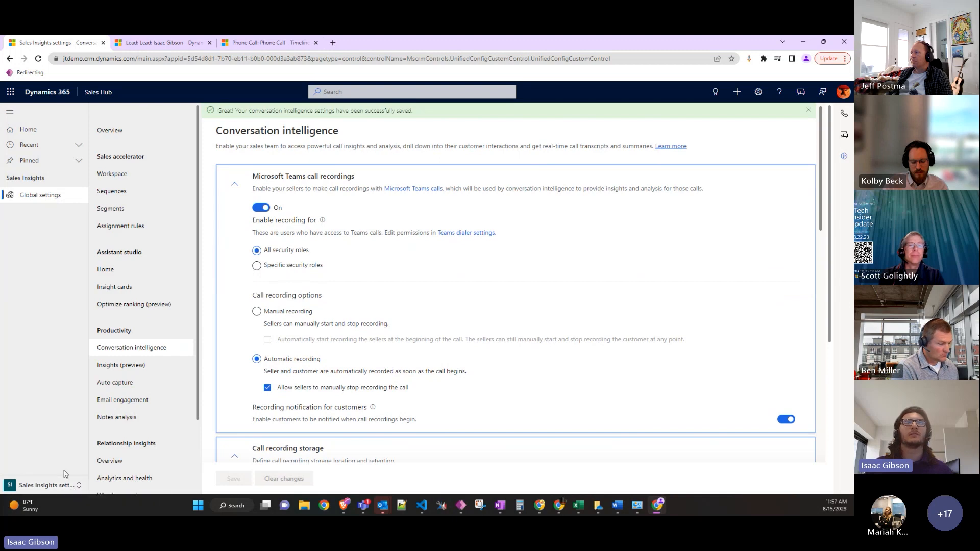
mouse_move(72, 489)
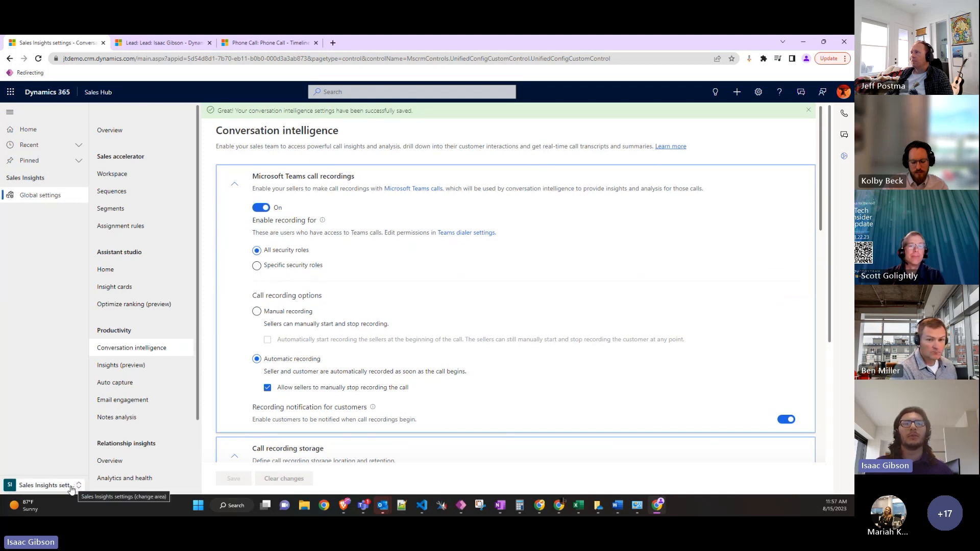
scroll(down, 3)
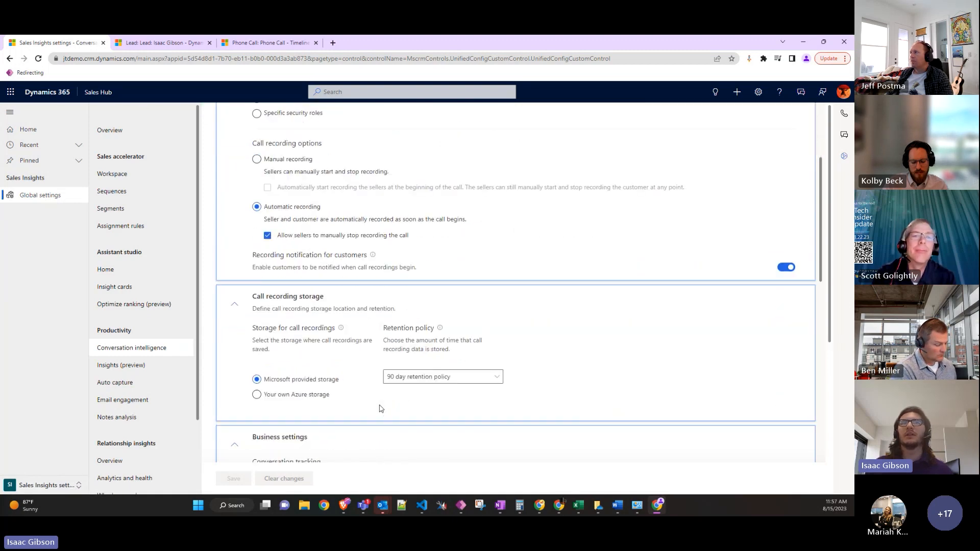
scroll(up, 3)
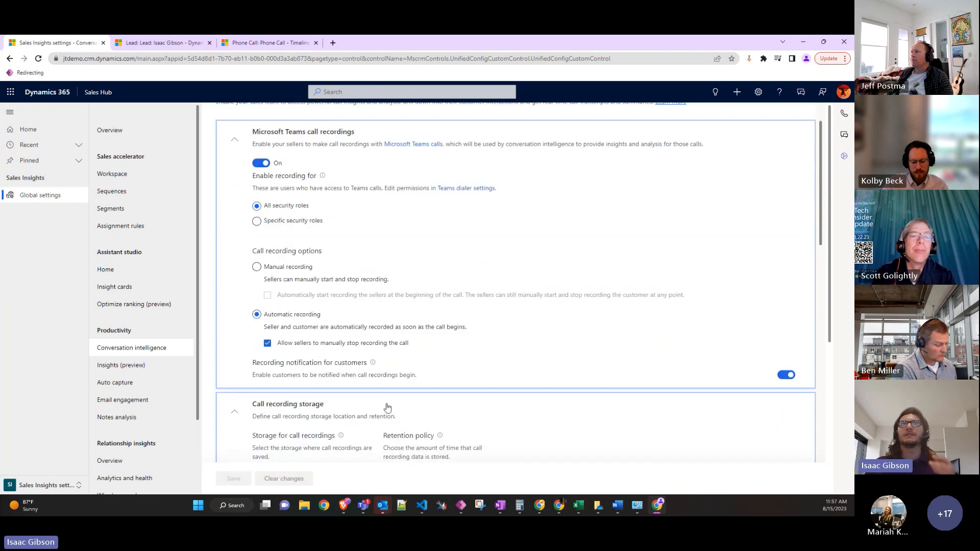
scroll(down, 3)
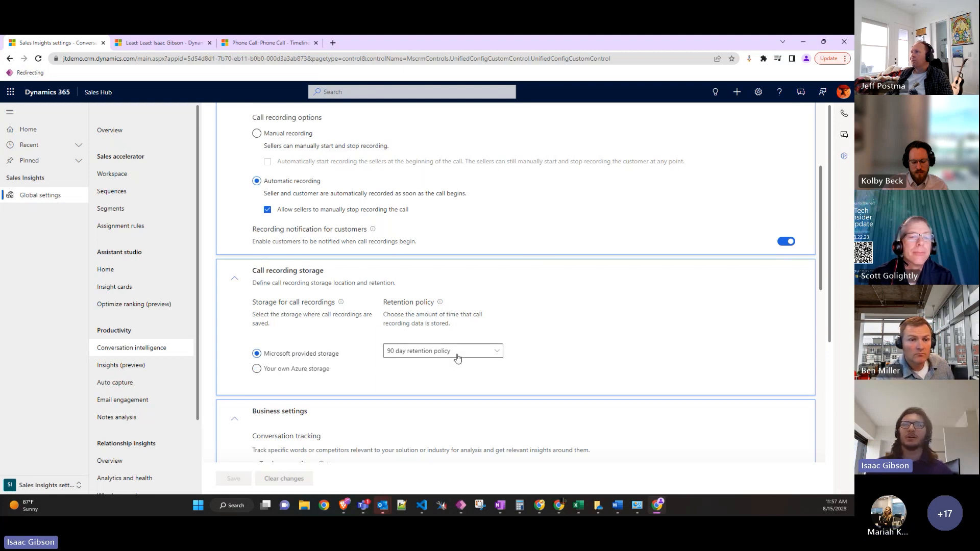
mouse_move(474, 357)
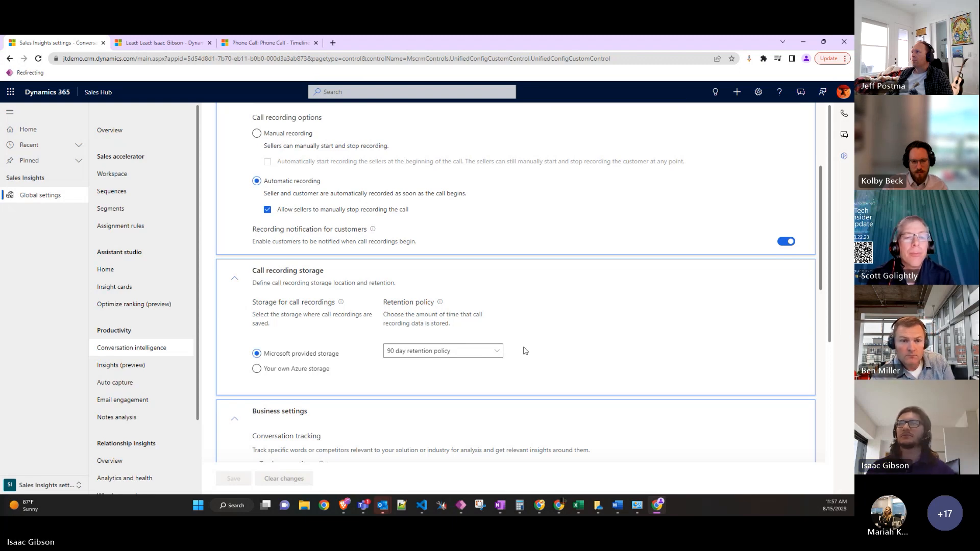
scroll(down, 3)
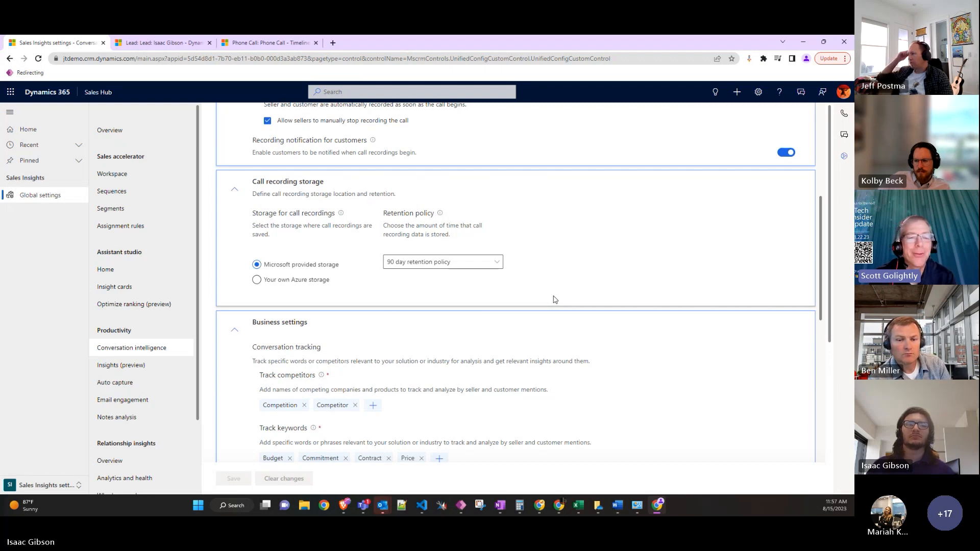
scroll(down, 3)
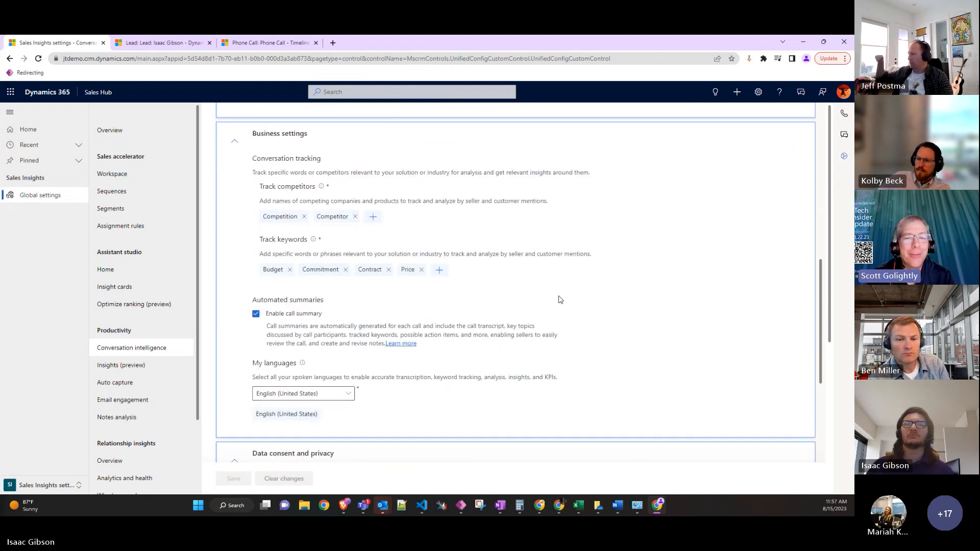
scroll(down, 3)
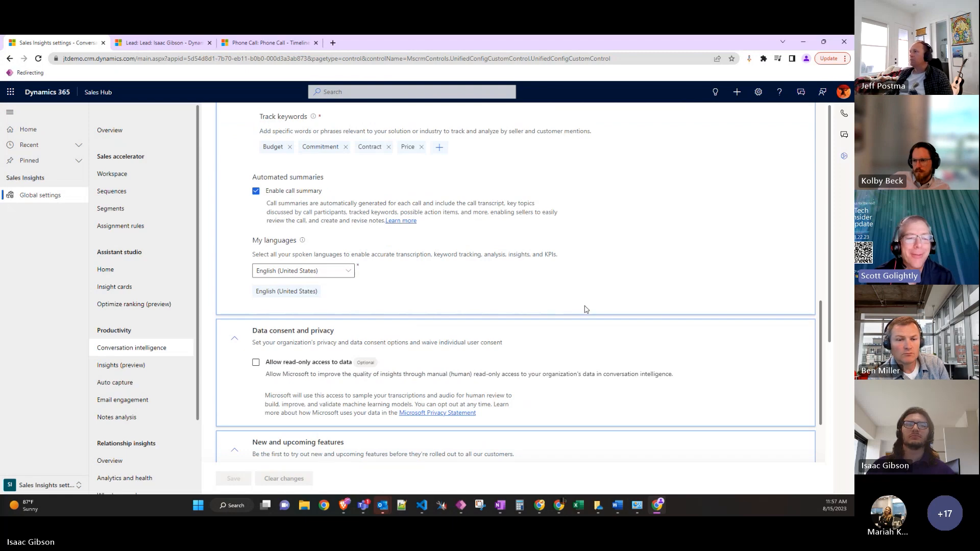
scroll(up, 3)
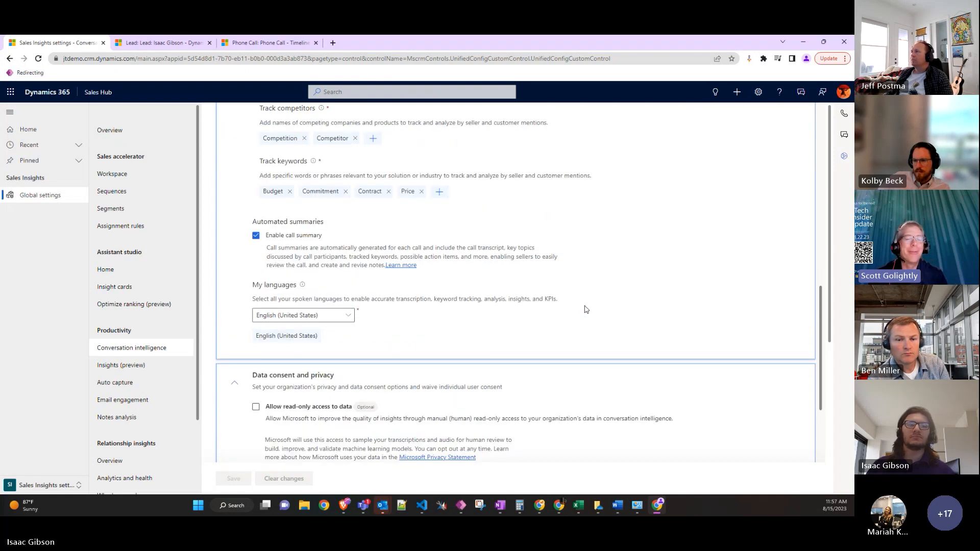
scroll(up, 3)
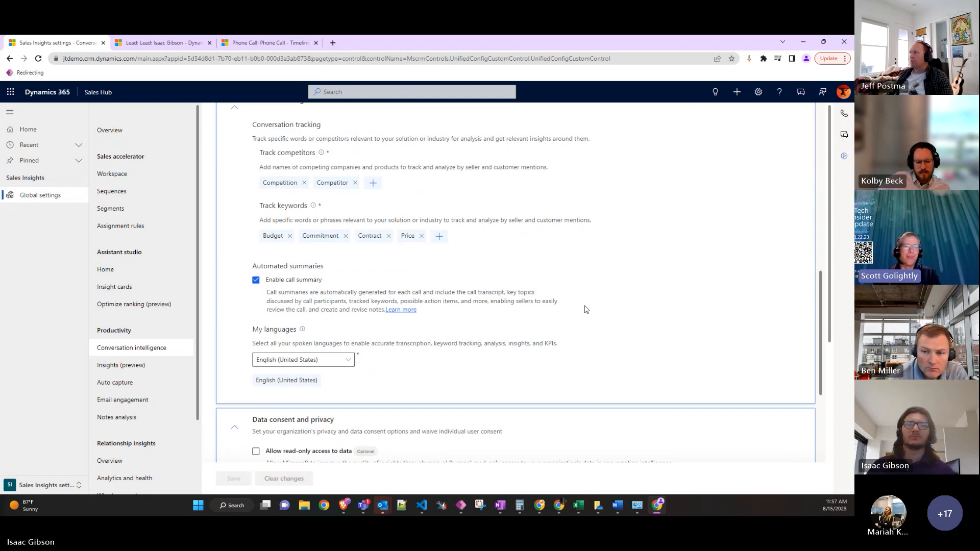
mouse_move(594, 298)
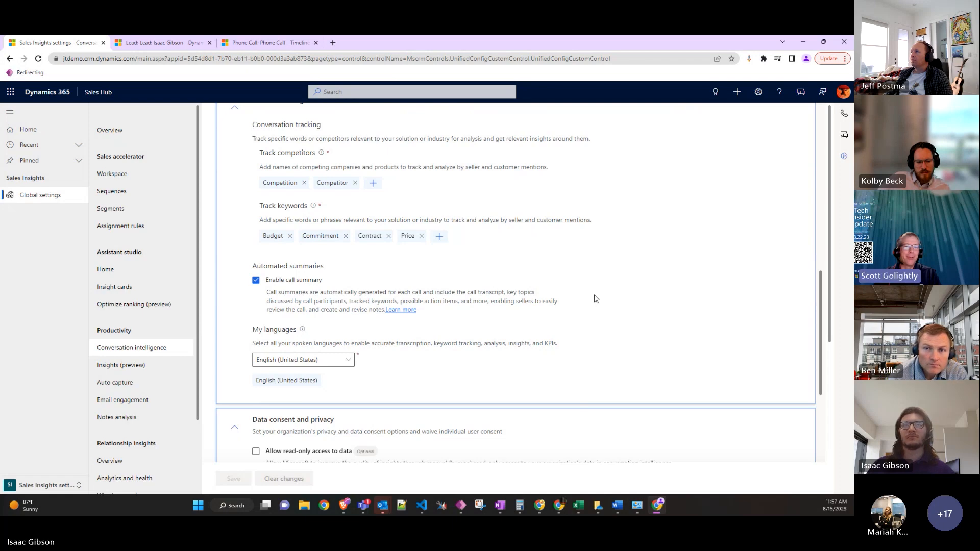
scroll(up, 3)
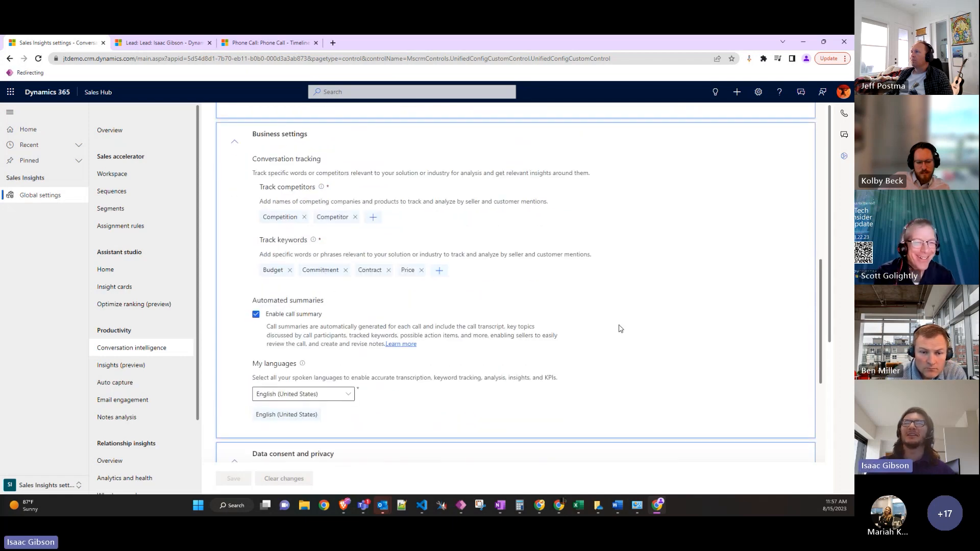
scroll(up, 3)
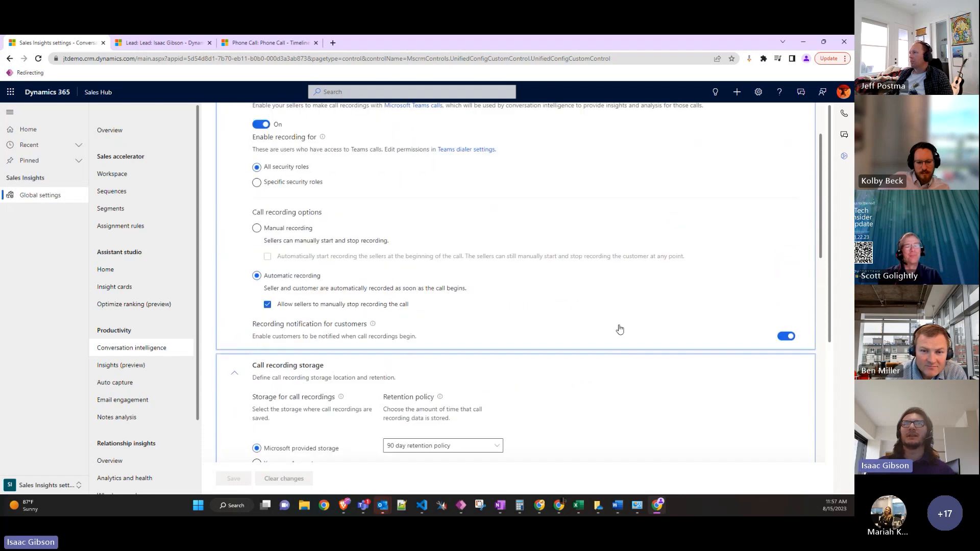
scroll(down, 3)
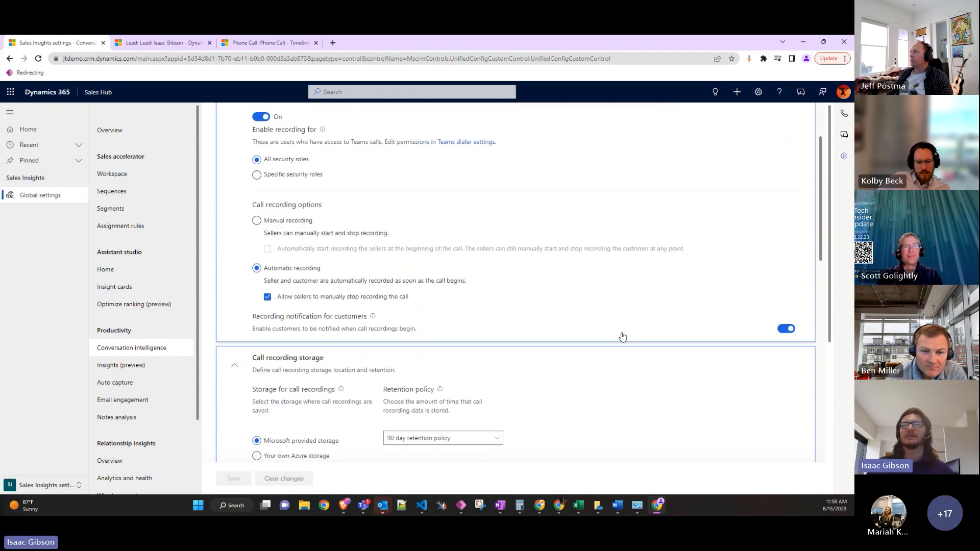
scroll(down, 3)
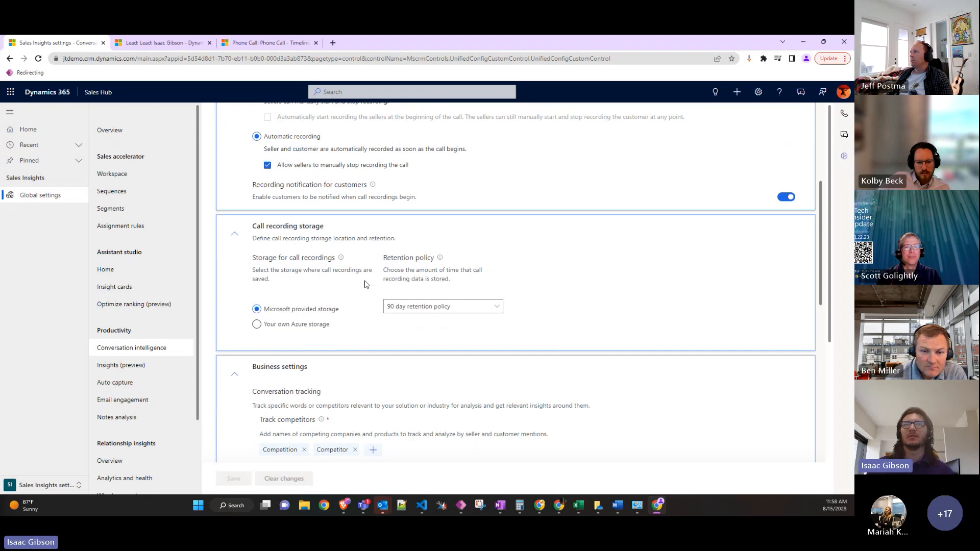
scroll(down, 3)
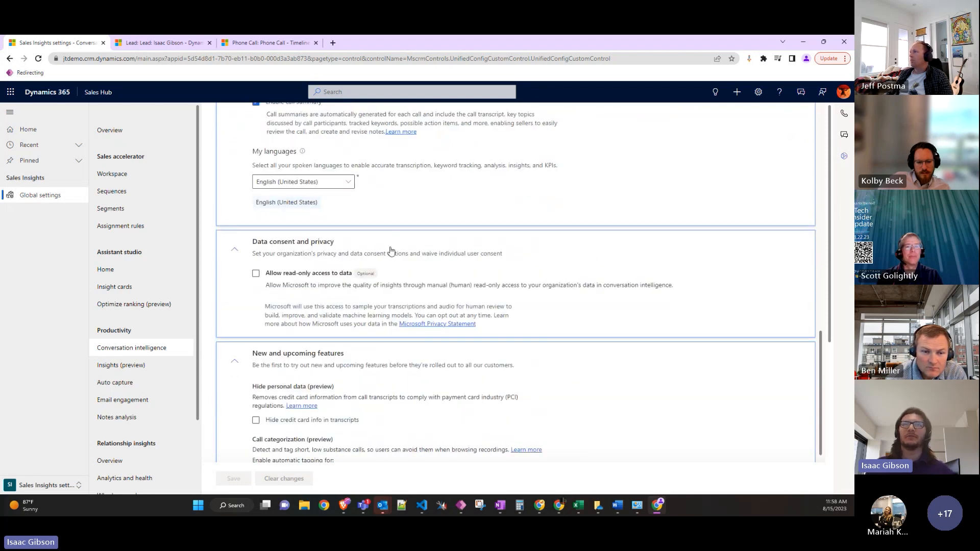
mouse_move(455, 271)
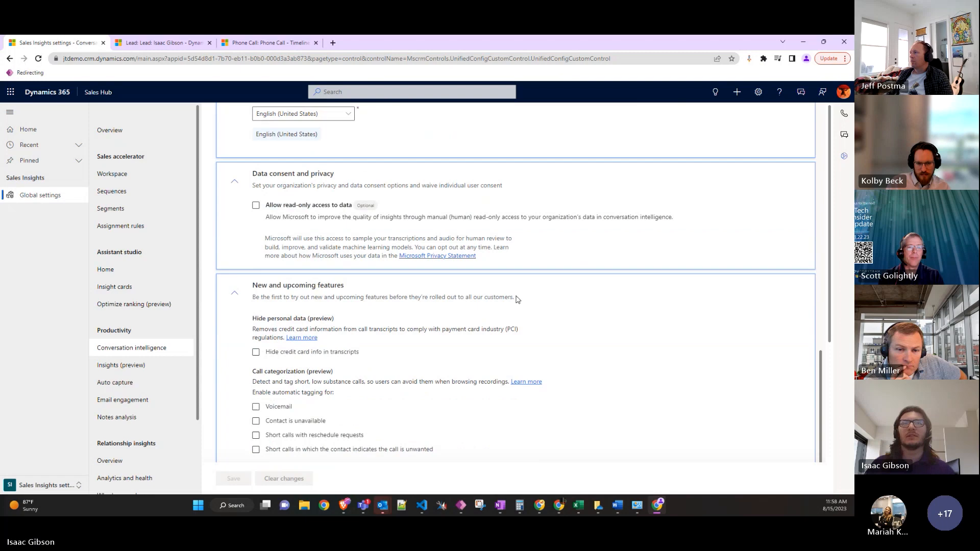
scroll(up, 3)
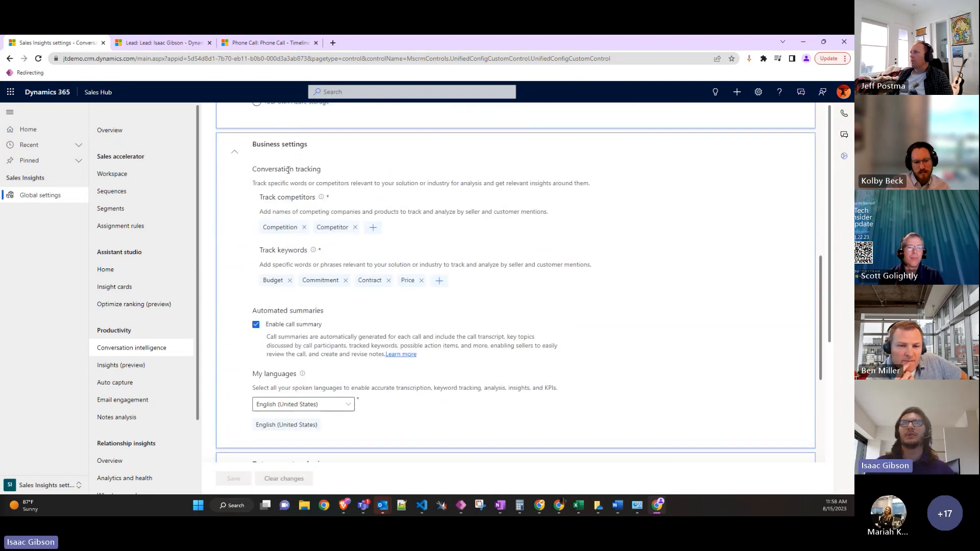
mouse_move(279, 249)
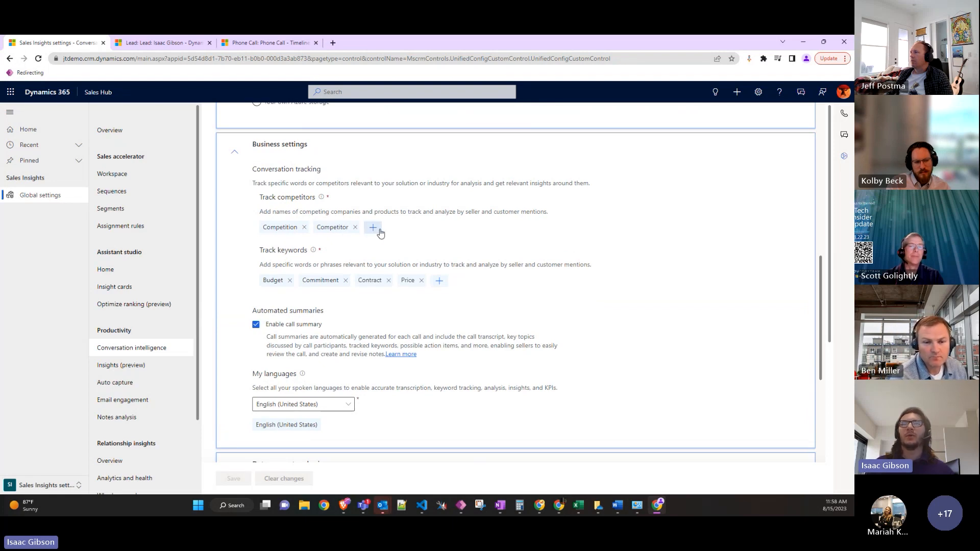
mouse_move(406, 236)
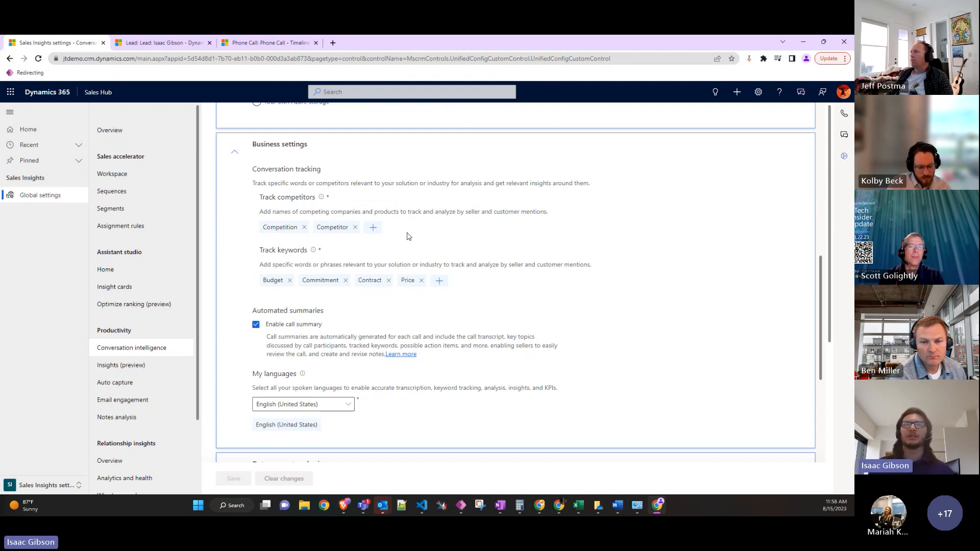
mouse_move(332, 267)
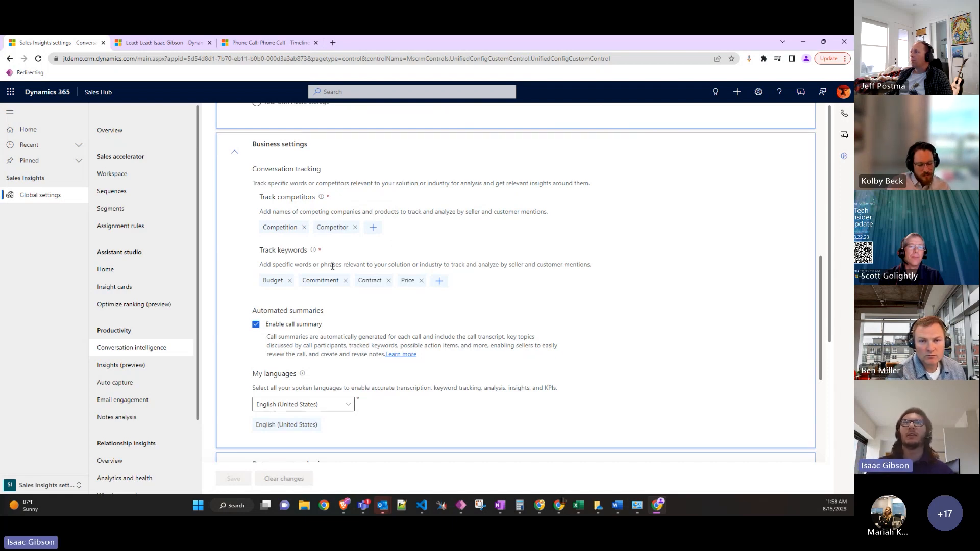
mouse_move(456, 272)
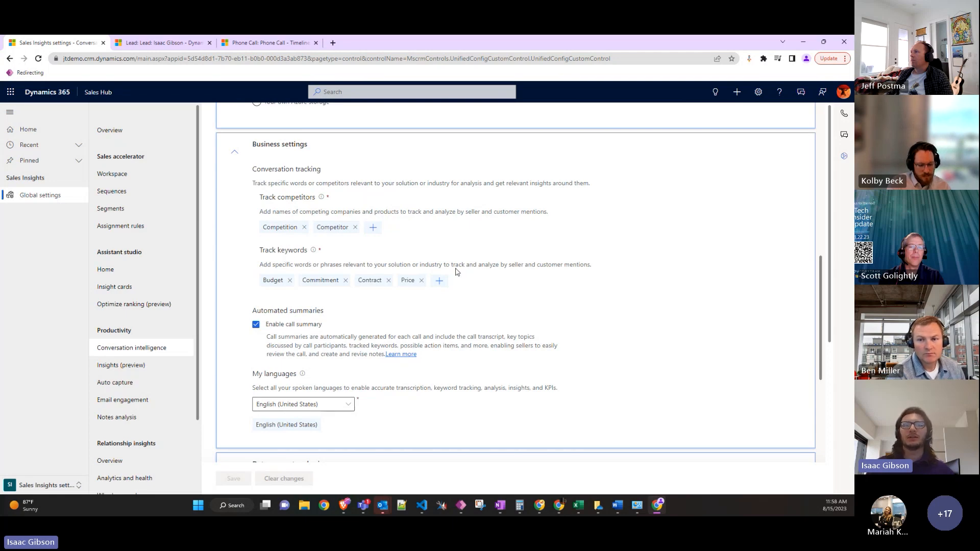
mouse_move(449, 262)
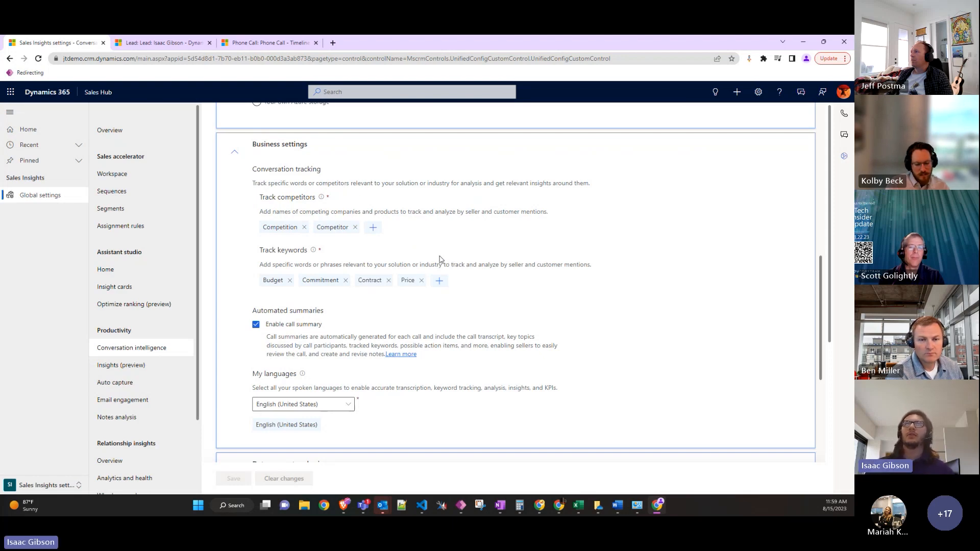
mouse_move(380, 263)
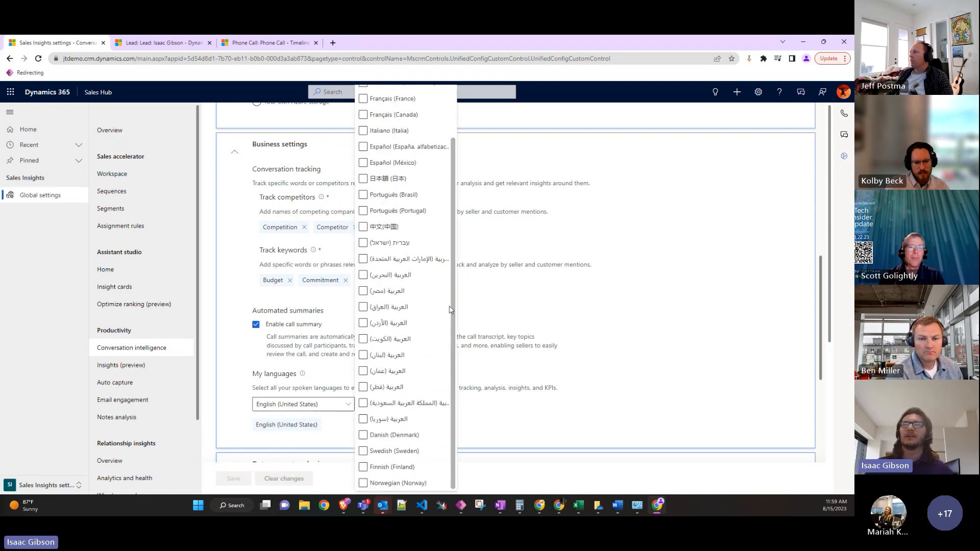
click(685, 420)
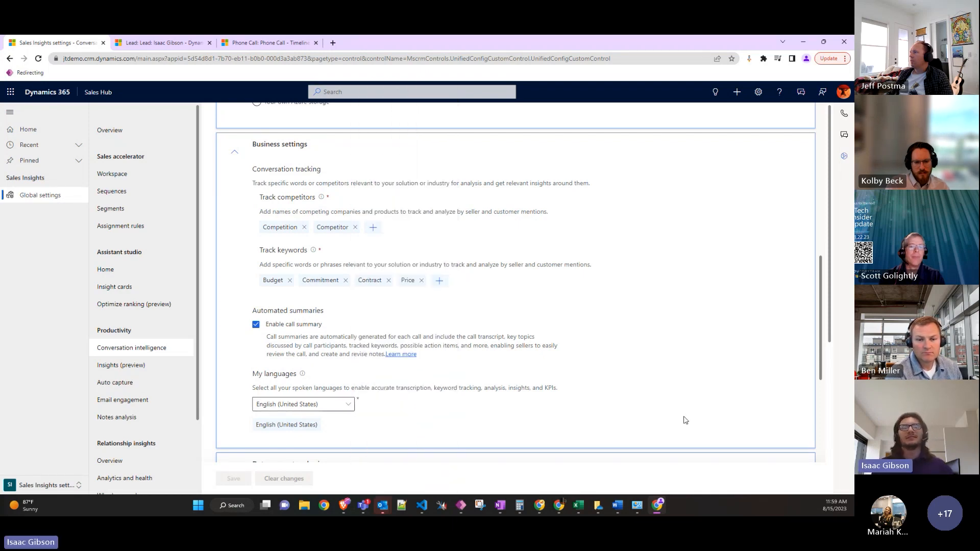